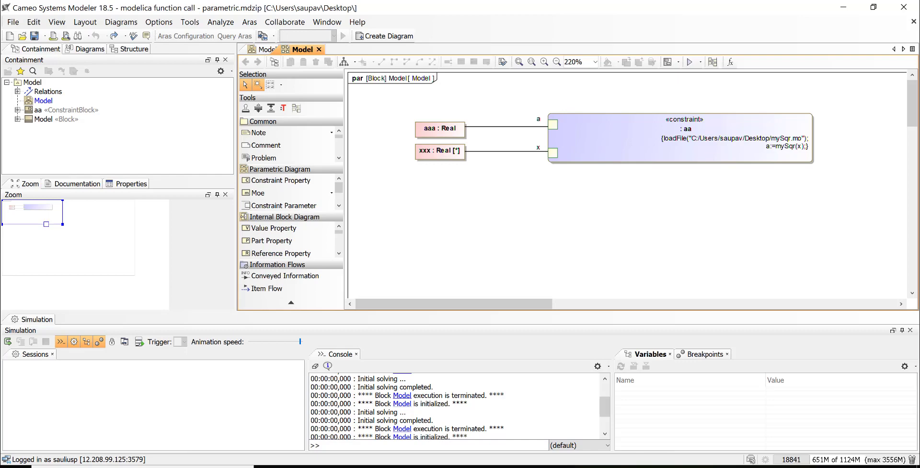
{"action": "mouse_move", "coordinate": [374, 5]}
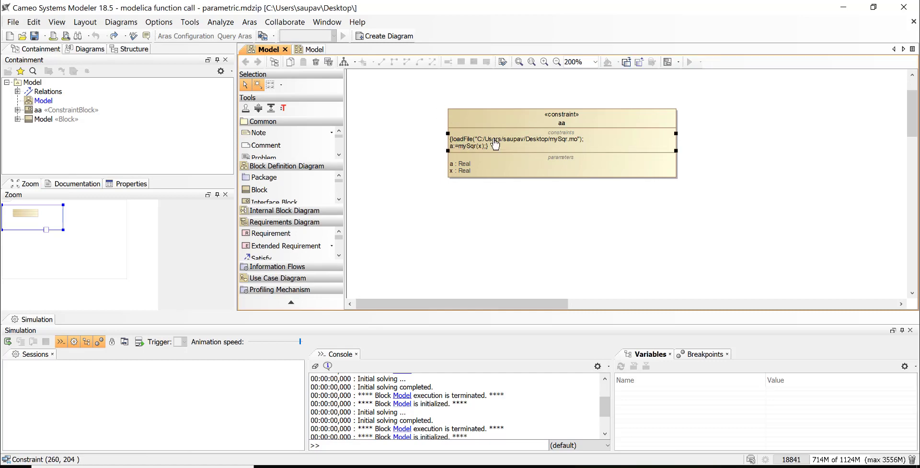
Select the aa constraint, with parameters a and x, in the Containment tree
{"action": "right_click", "coordinate": [495, 145]}
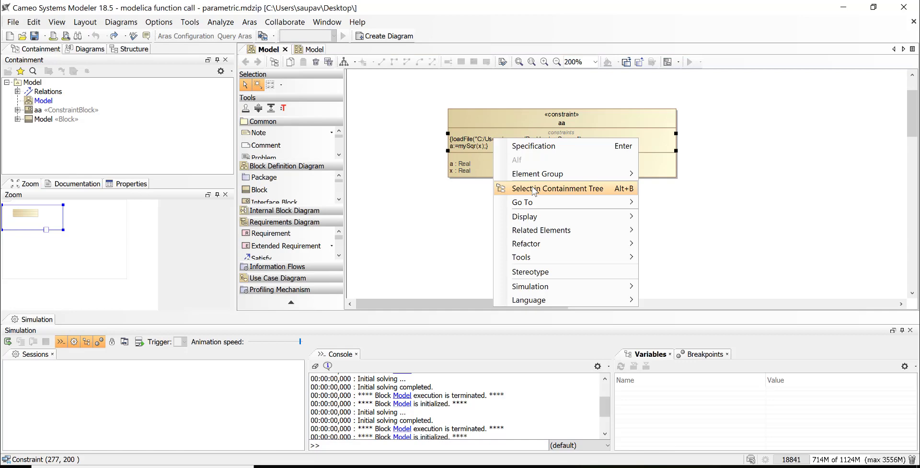
{"action": "mouse_move", "coordinate": [538, 146]}
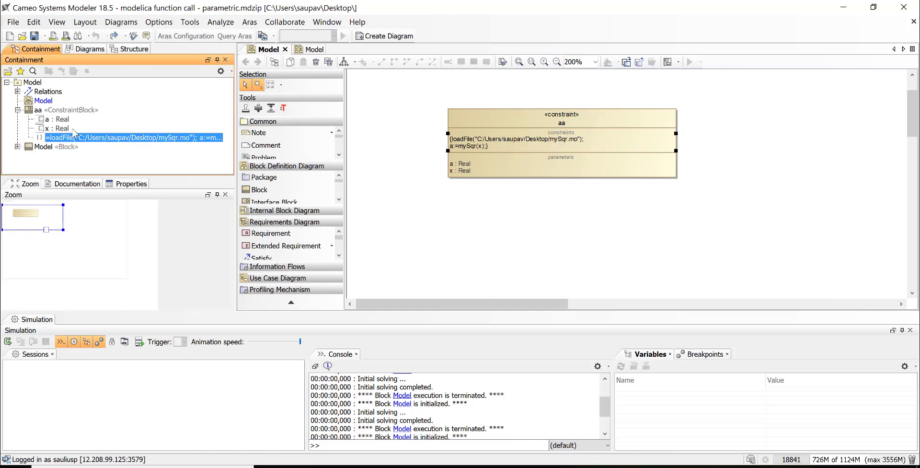
Open the constraint body and inspect its loadFile of mySqr.mo and a:=mySqr(x) code
{"action": "double_click", "coordinate": [129, 137]}
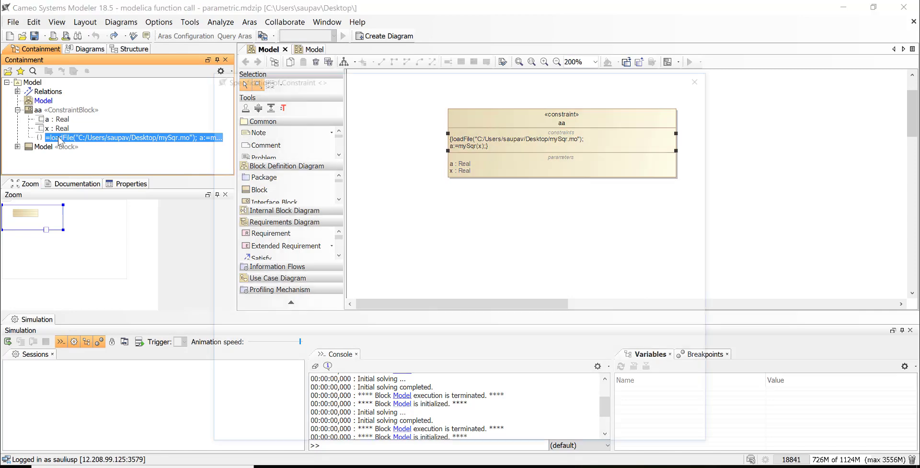
{"action": "double_click", "coordinate": [133, 137]}
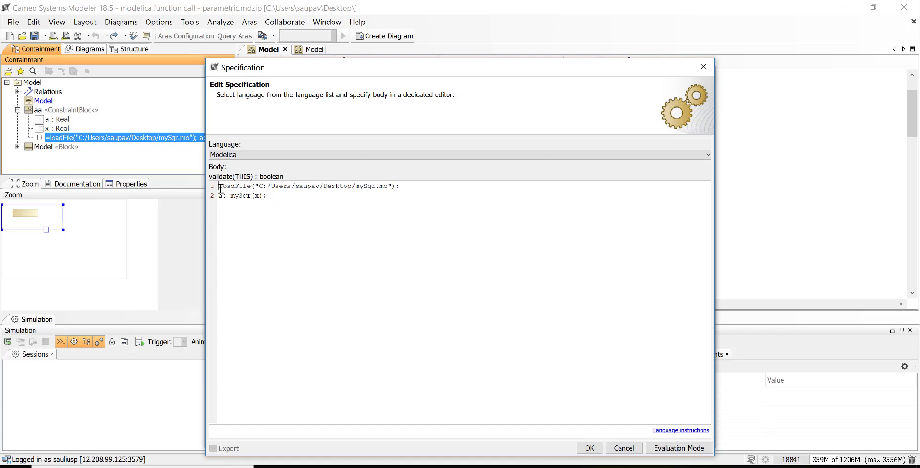
{"action": "triple_click", "coordinate": [306, 185]}
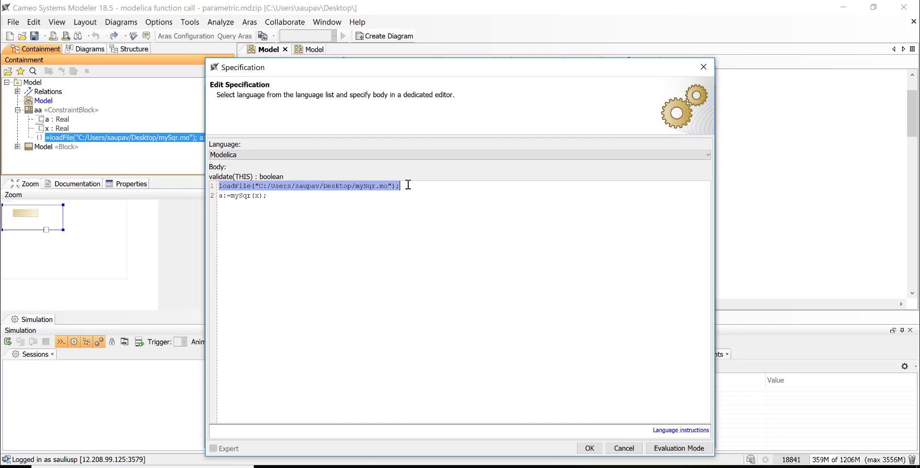
{"action": "left_click", "coordinate": [309, 185]}
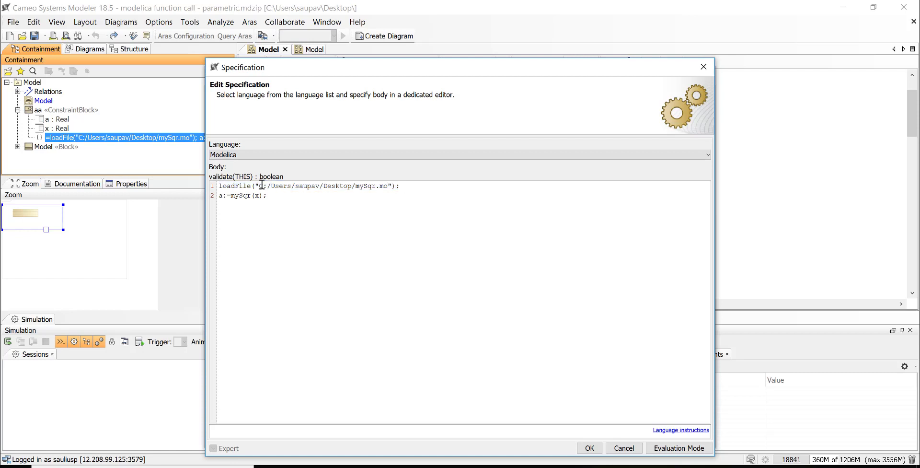
{"action": "left_click_drag", "start_coordinate": [250, 185], "coordinate": [389, 186]}
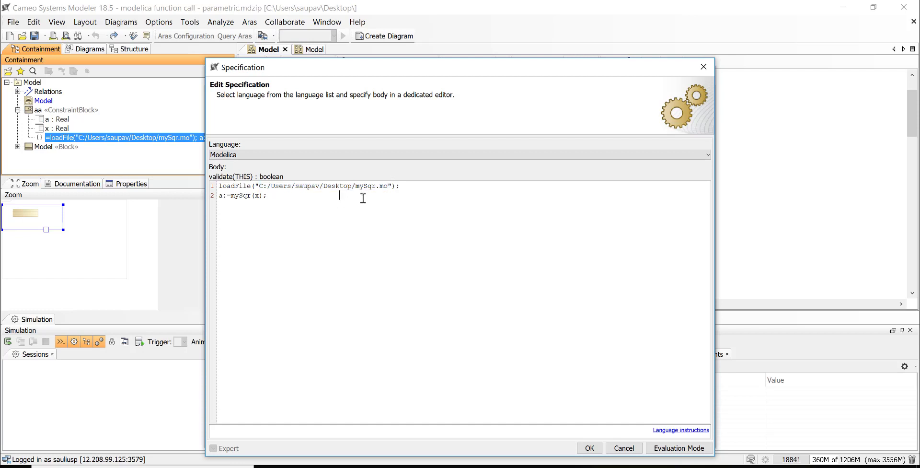
{"action": "left_click_drag", "start_coordinate": [363, 196], "coordinate": [231, 185]}
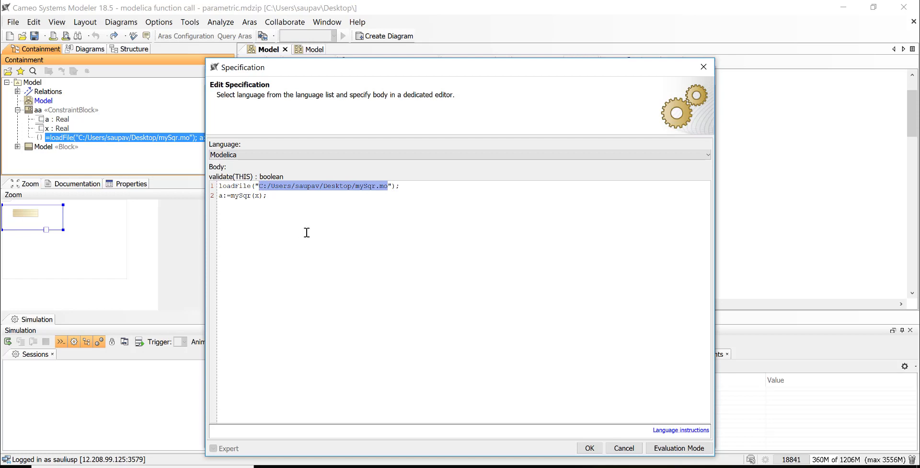
{"action": "left_click", "coordinate": [275, 195]}
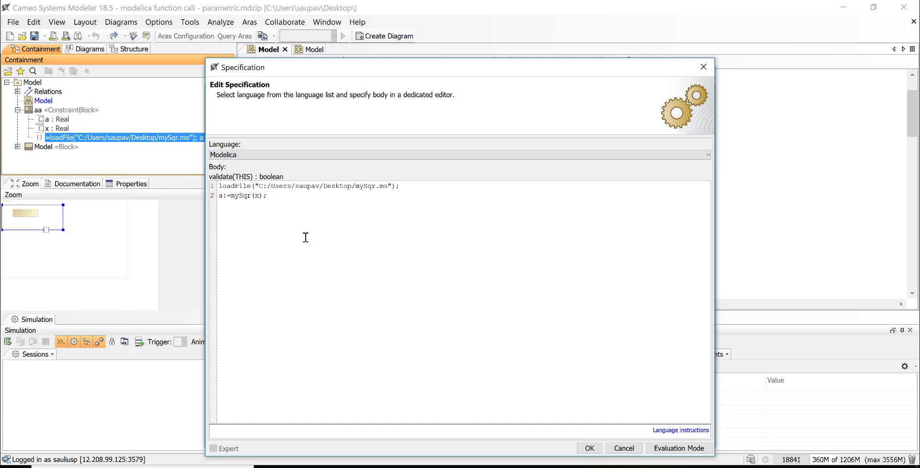
{"action": "mouse_move", "coordinate": [305, 227]}
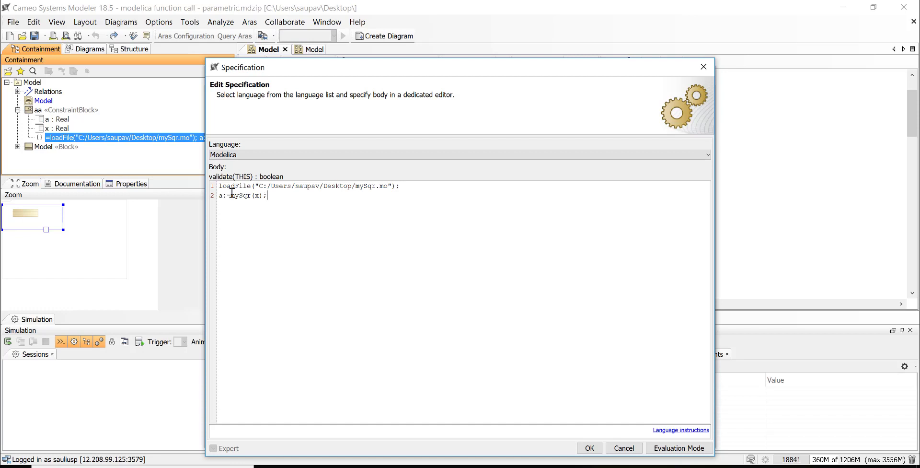
{"action": "mouse_move", "coordinate": [229, 203]}
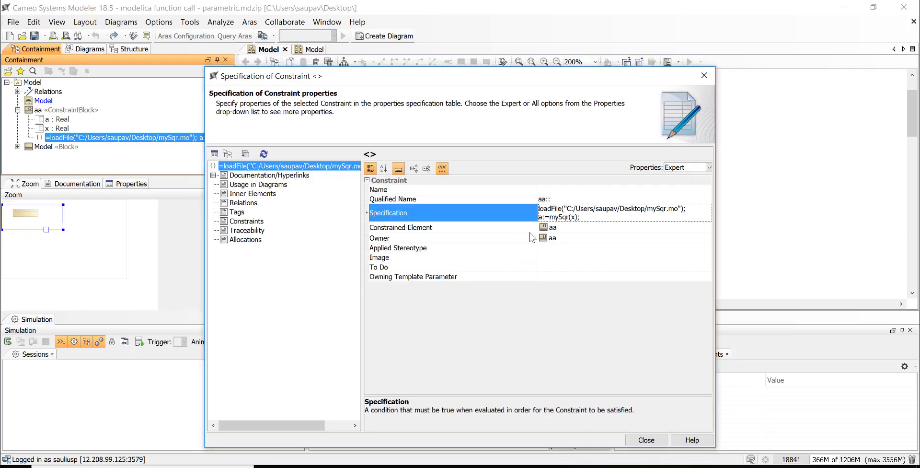
Close the Specification of Constraint dialog to return to Model's parametric diagram
{"action": "left_click", "coordinate": [645, 439]}
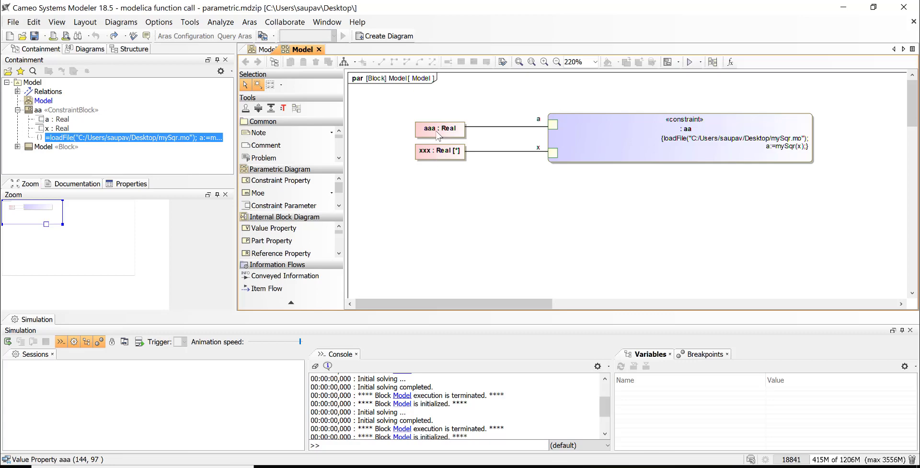
{"action": "mouse_move", "coordinate": [601, 165]}
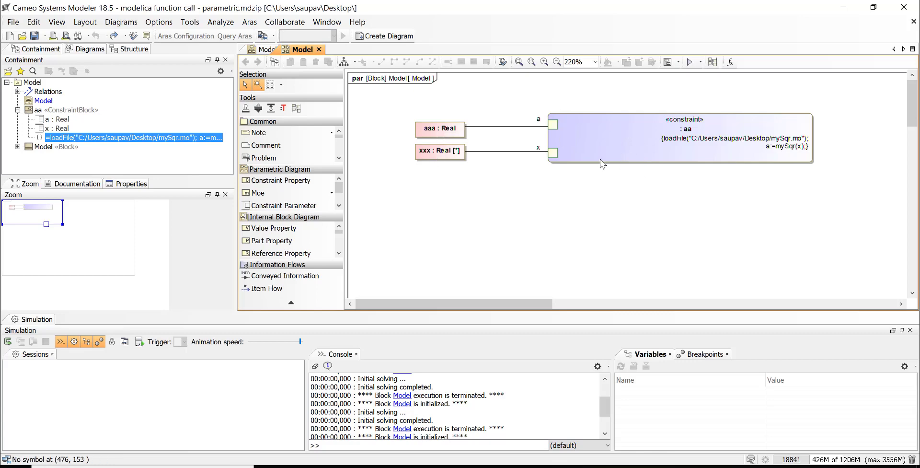
{"action": "mouse_move", "coordinate": [433, 133]}
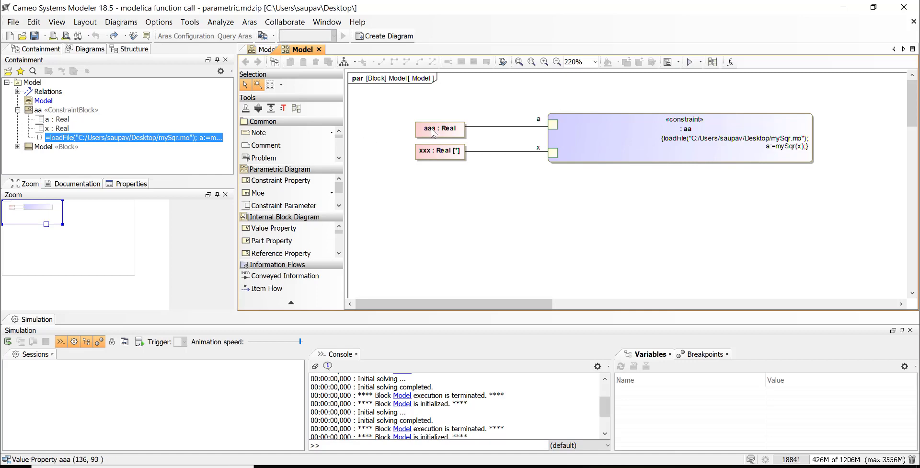
{"action": "mouse_move", "coordinate": [550, 91]}
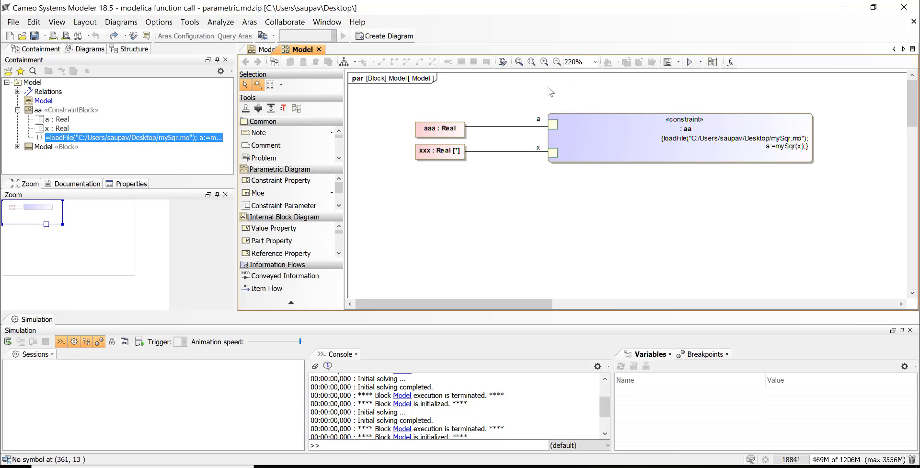
{"action": "mouse_move", "coordinate": [691, 61]}
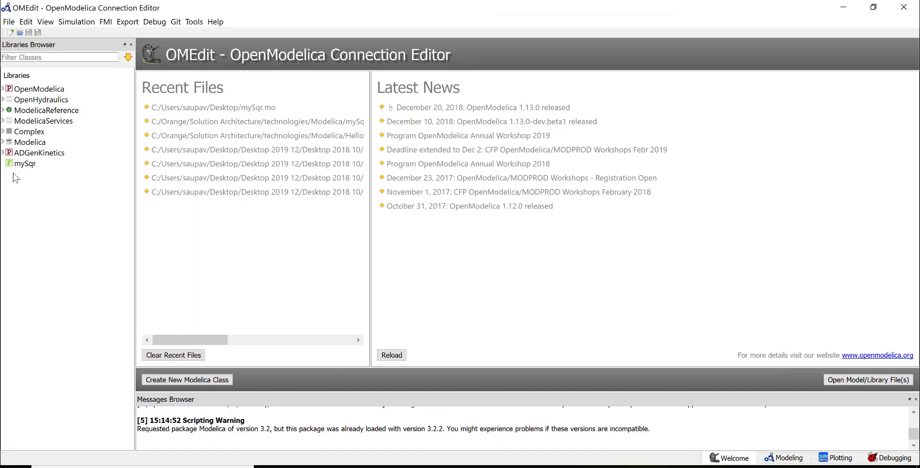
View mySqr's source text (y:=x*x) in OMEdit, then quit OMEdit
{"action": "right_click", "coordinate": [26, 163]}
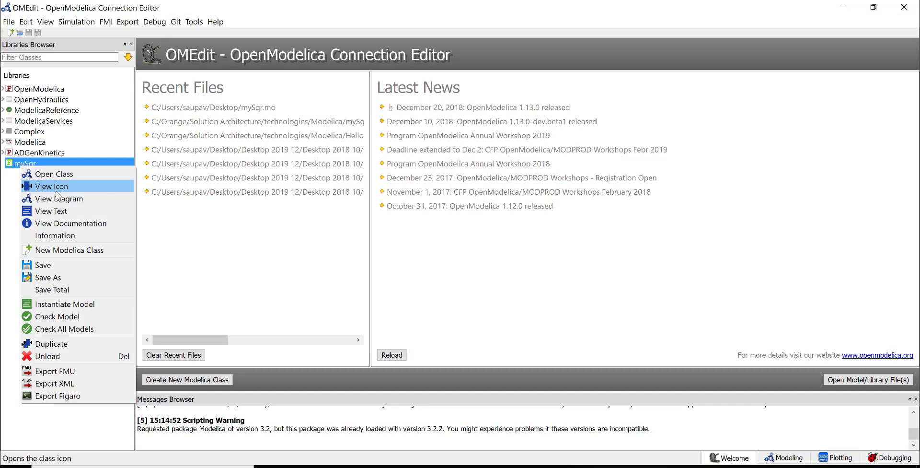
{"action": "left_click", "coordinate": [51, 211]}
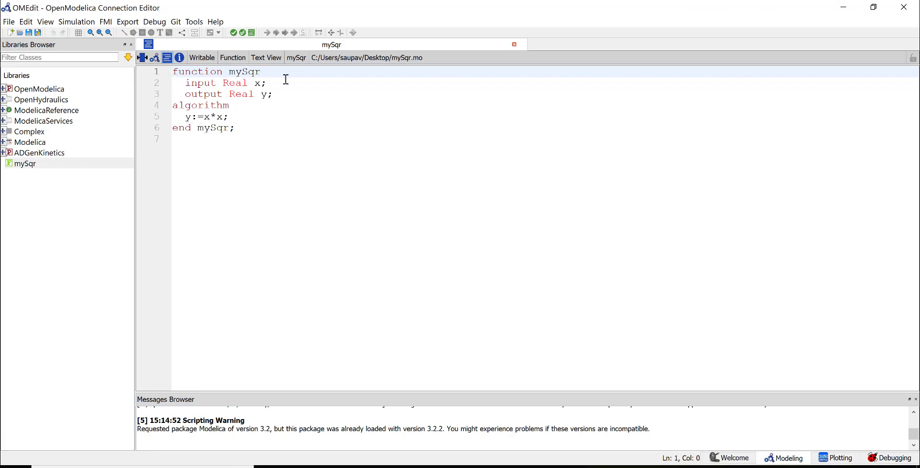
{"action": "mouse_move", "coordinate": [559, 5]}
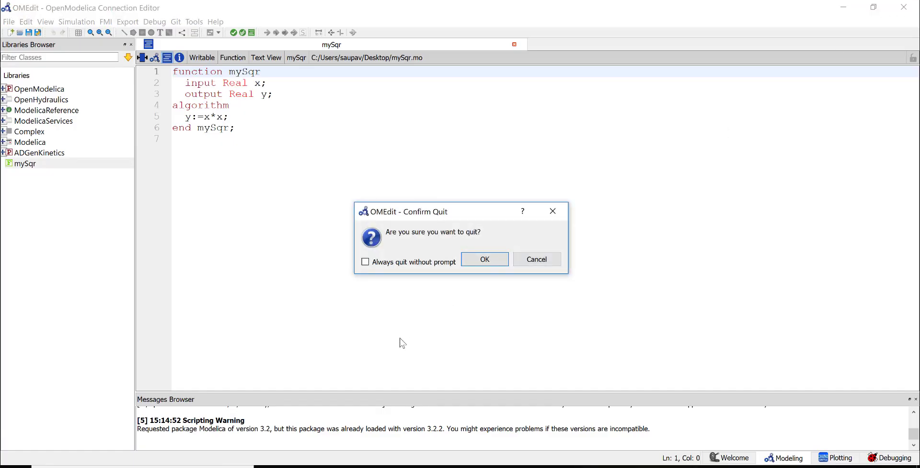
{"action": "left_click", "coordinate": [536, 259]}
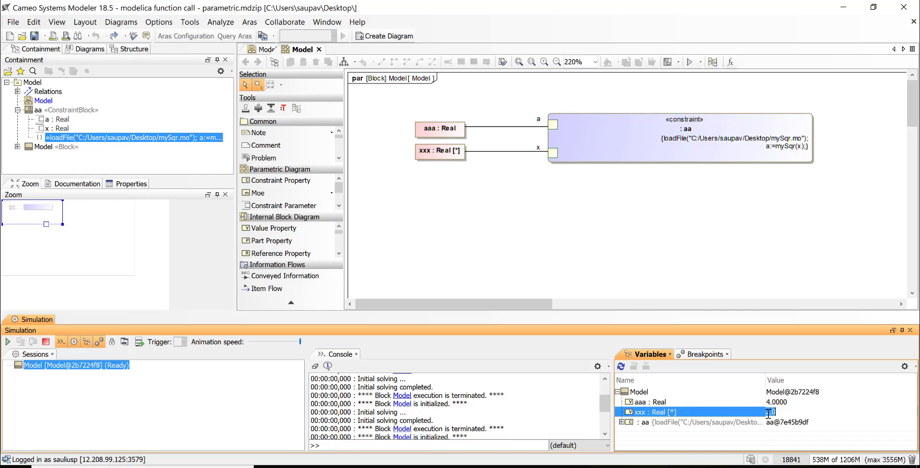
Change xxx in the simulation Variables pane so aaa becomes 36
{"action": "type", "text": "1.0000"}
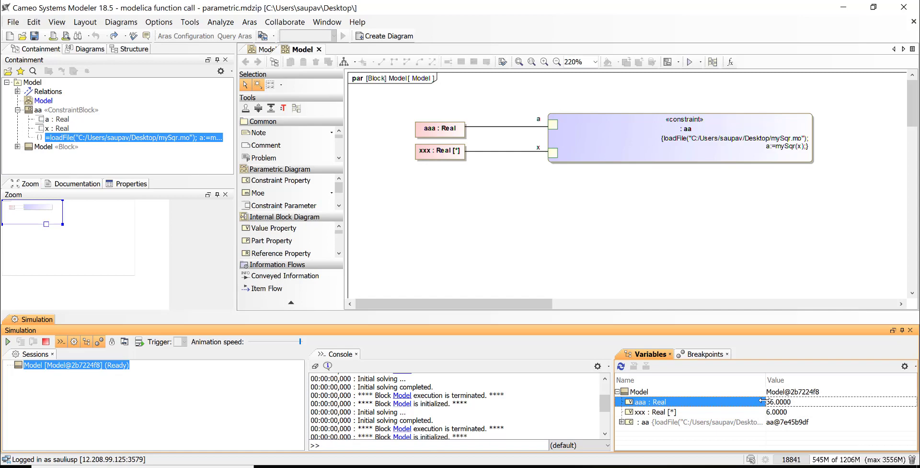
{"action": "mouse_move", "coordinate": [741, 418]}
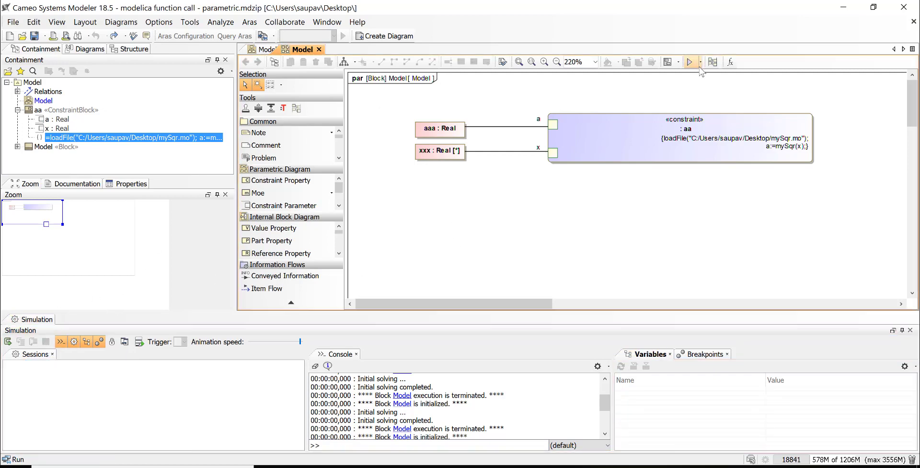
Run Model's simulation and export it as instance model owned by the Model package
{"action": "left_click", "coordinate": [690, 62]}
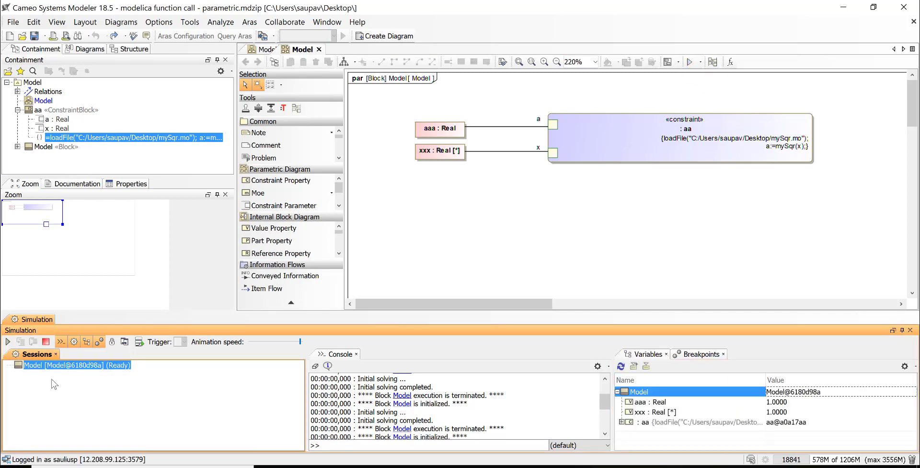
{"action": "mouse_move", "coordinate": [633, 366]}
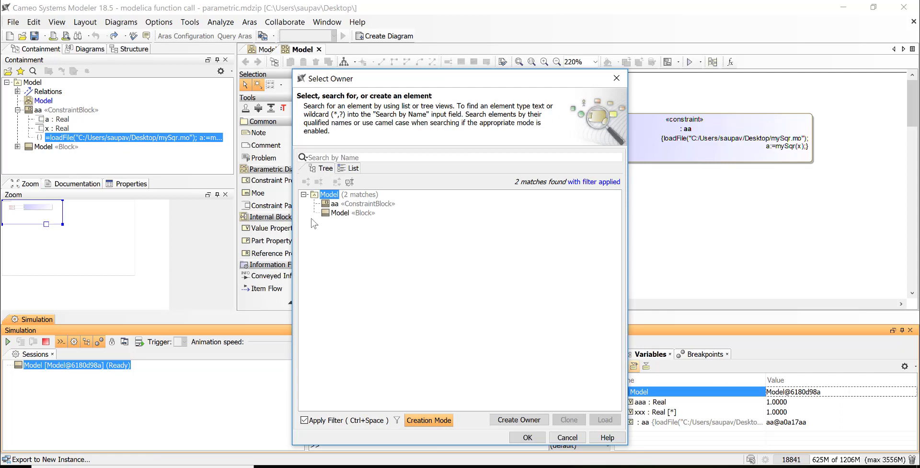
{"action": "left_click", "coordinate": [526, 436]}
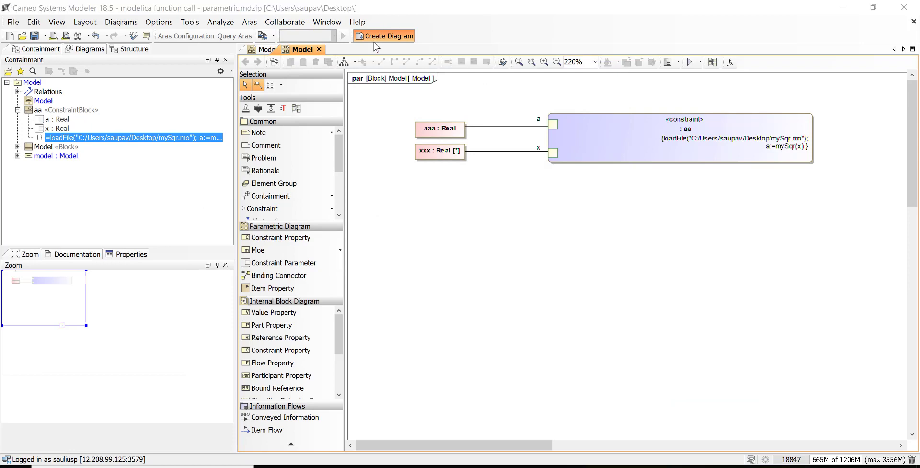
{"action": "left_click", "coordinate": [384, 36]}
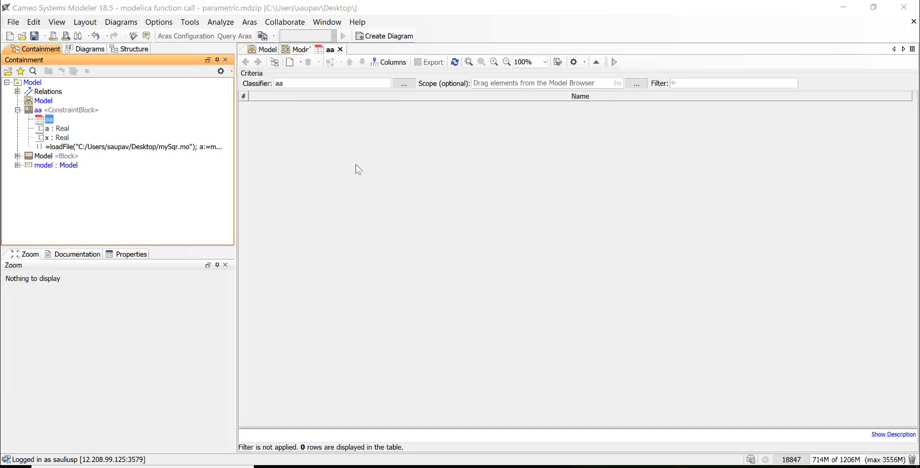
Edit the model instance's xxx value to 3.0 in the instance table
{"action": "left_click", "coordinate": [52, 92]}
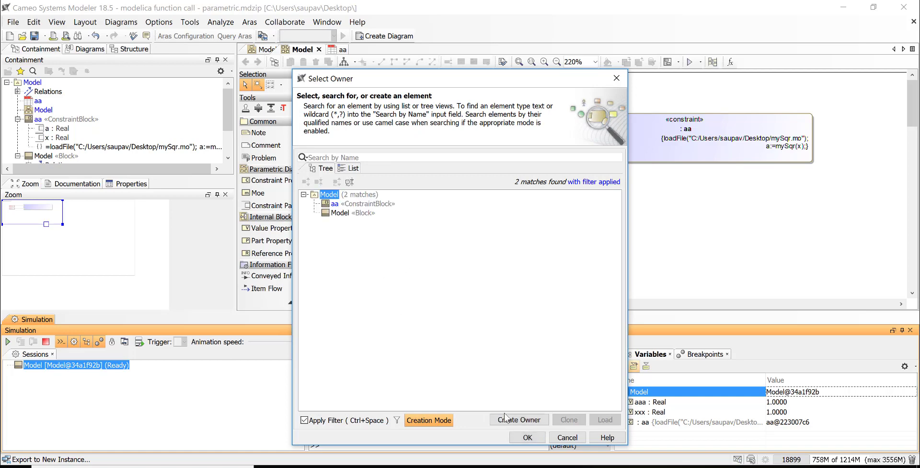
{"action": "left_click", "coordinate": [525, 436]}
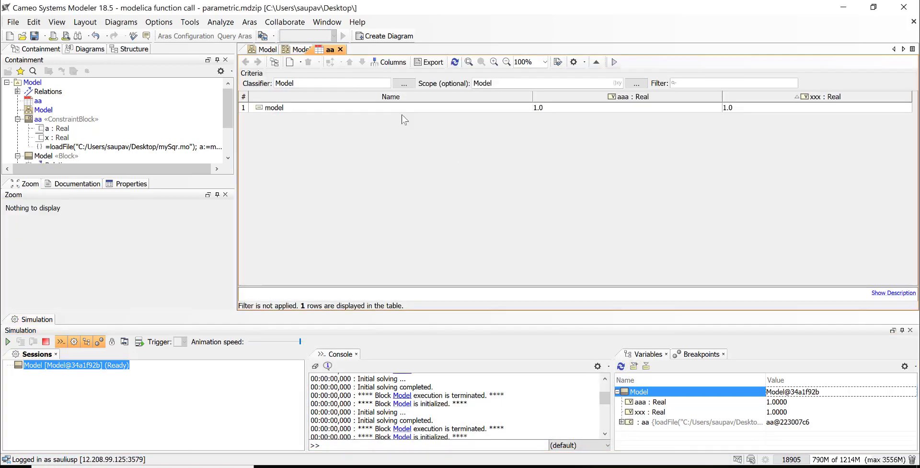
{"action": "left_click", "coordinate": [727, 107]}
{"action": "type", "text": "3"}
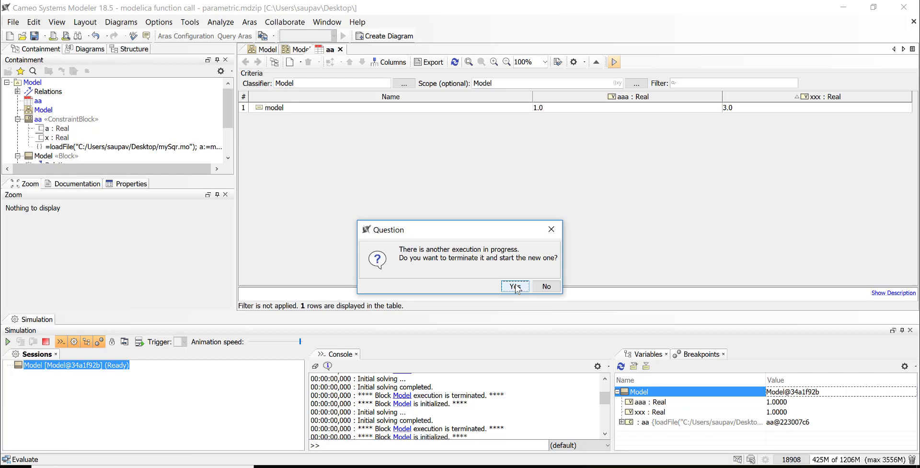
Terminate the running execution and create instances model1–model4 with xxx 1, 5, 7, 9
{"action": "left_click", "coordinate": [513, 286]}
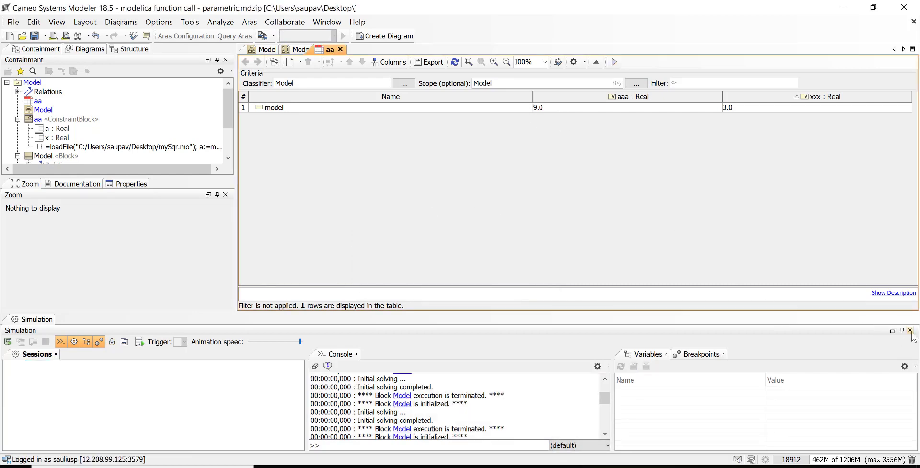
{"action": "left_click", "coordinate": [913, 330]}
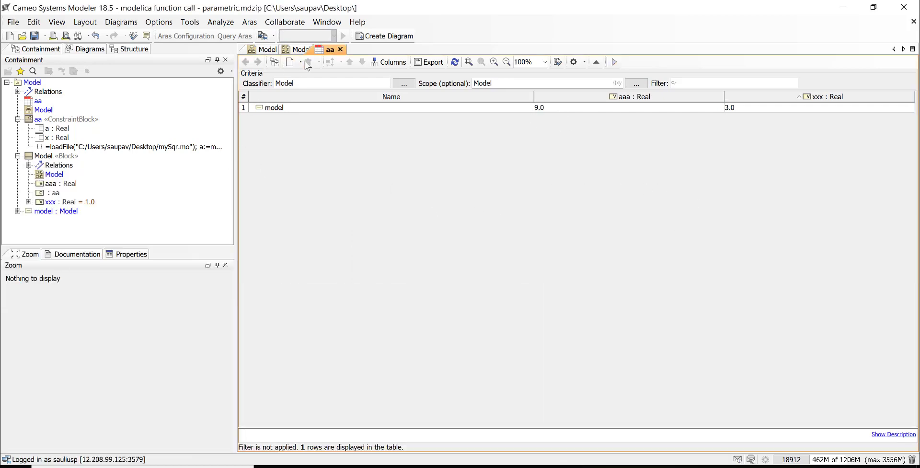
{"action": "left_click", "coordinate": [290, 62]}
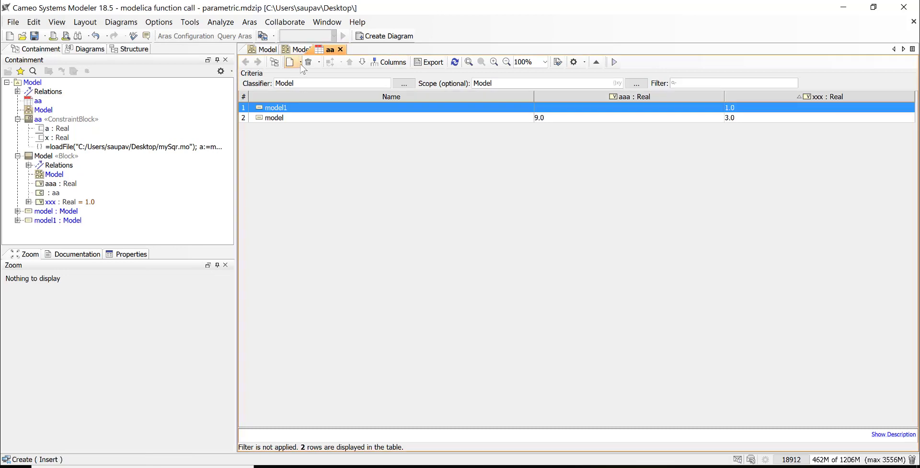
{"action": "left_click", "coordinate": [291, 62]}
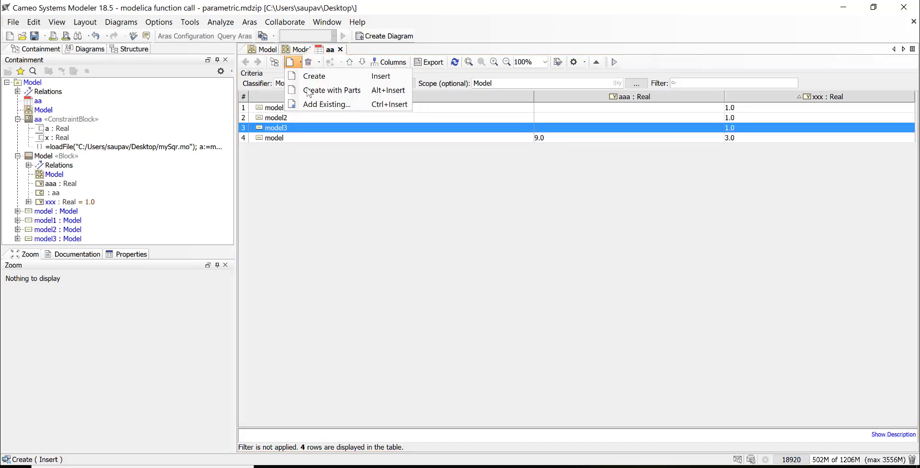
{"action": "left_click", "coordinate": [314, 76]}
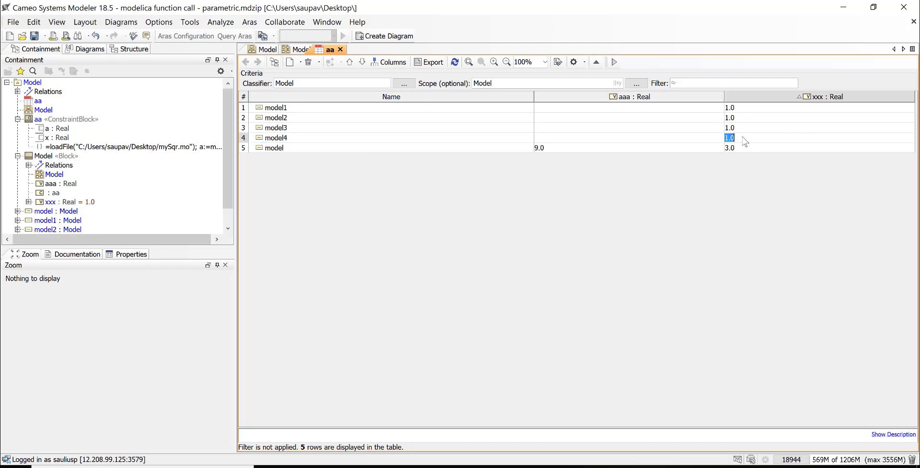
{"action": "type", "text": "5"}
{"action": "left_click", "coordinate": [819, 128]}
{"action": "type", "text": "7"}
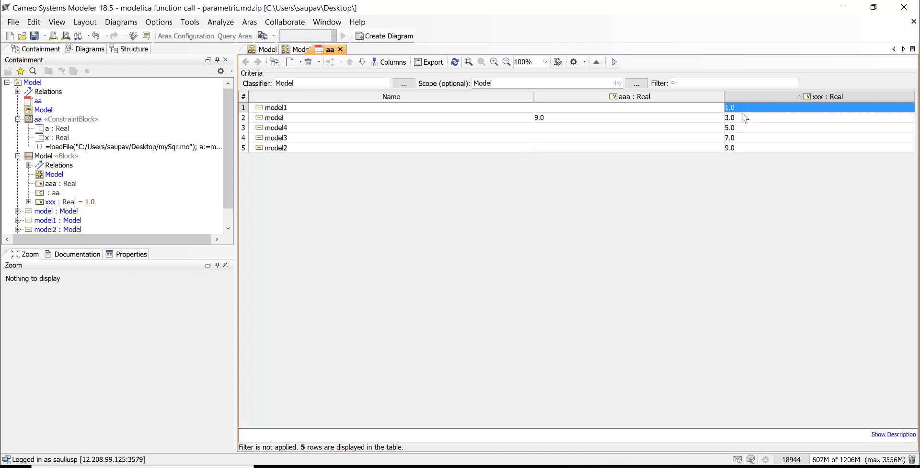
Evaluate all instances and sort by aaa, giving 1, 9, 25, 49, 81
{"action": "left_click", "coordinate": [614, 61]}
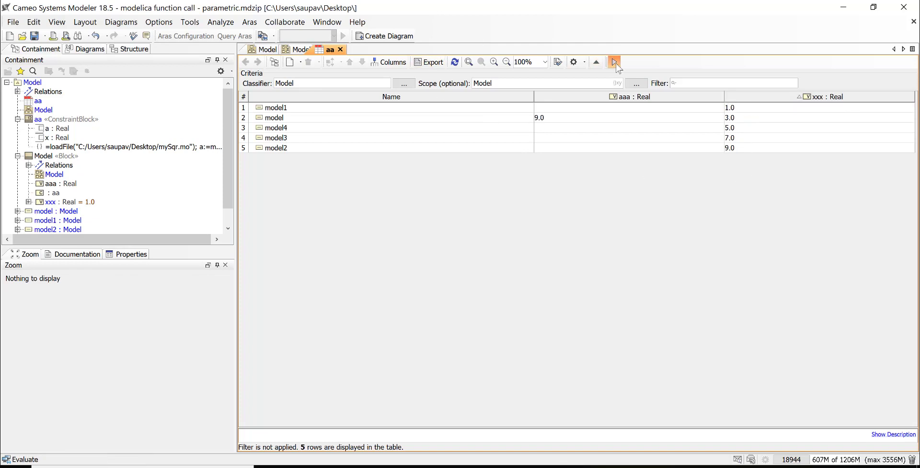
{"action": "left_click", "coordinate": [614, 61]}
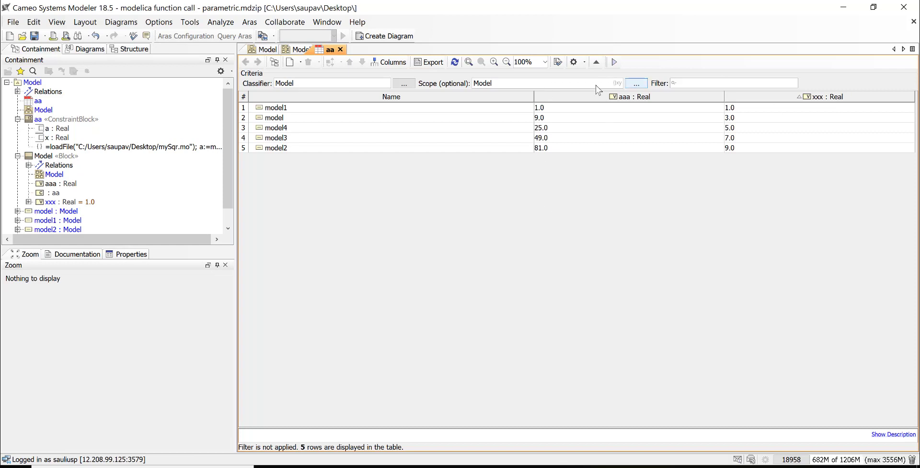
{"action": "left_click", "coordinate": [642, 97]}
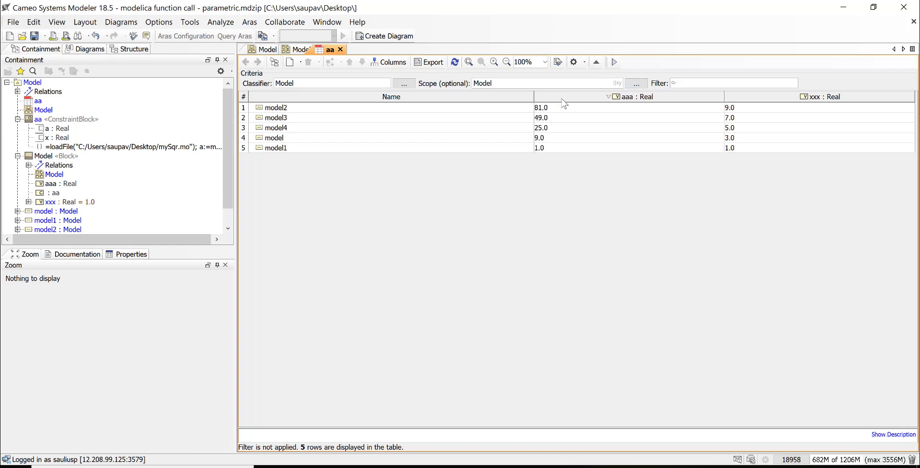
{"action": "mouse_move", "coordinate": [482, 217]}
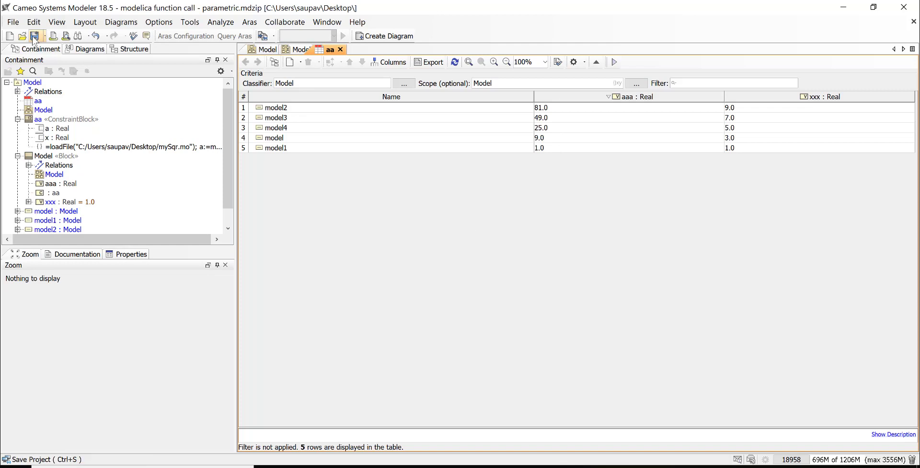
Save the parametric project with its evaluated instance table
{"action": "left_click", "coordinate": [33, 36]}
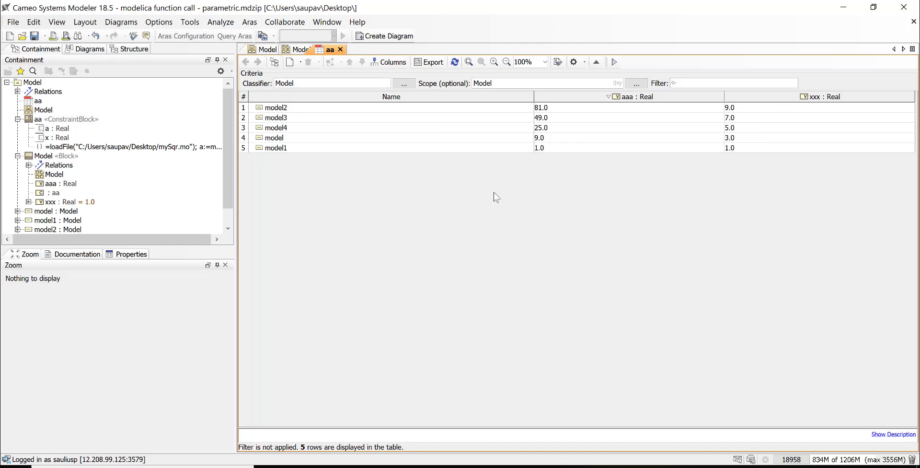
{"action": "mouse_move", "coordinate": [21, 36]}
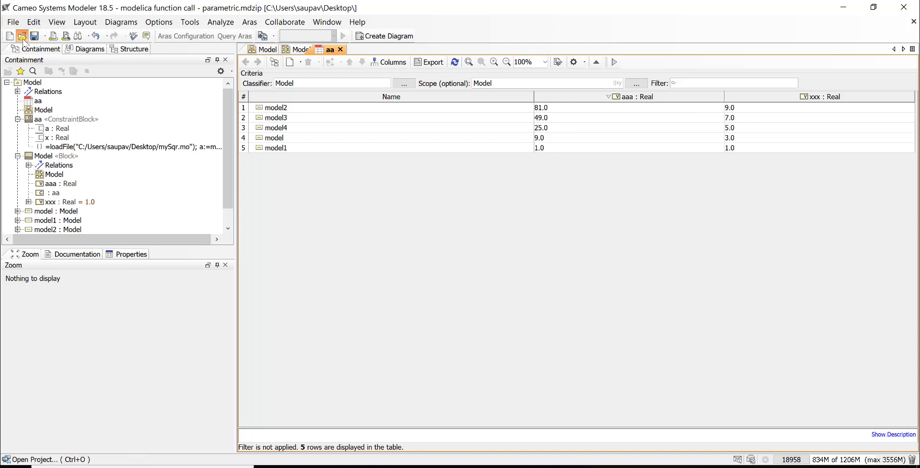
{"action": "left_click", "coordinate": [21, 36]}
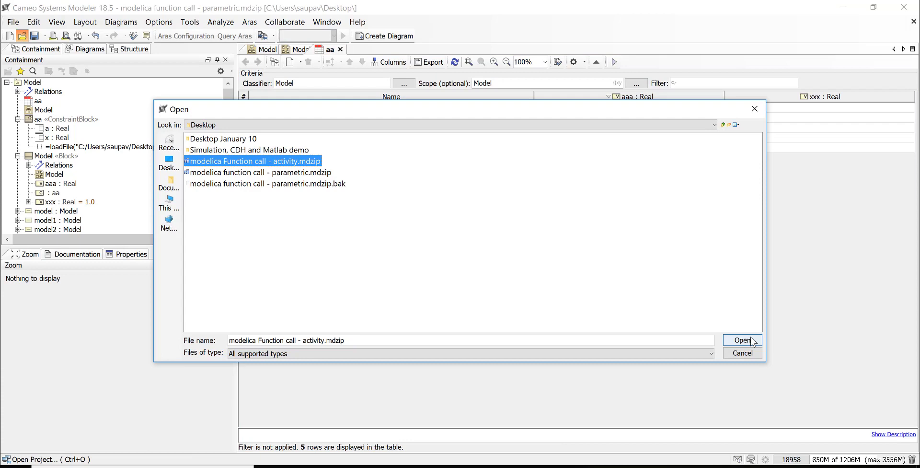
Open 'modelica Function call - activity.mdzip' from the Desktop to show its activity diagram
{"action": "left_click", "coordinate": [742, 340]}
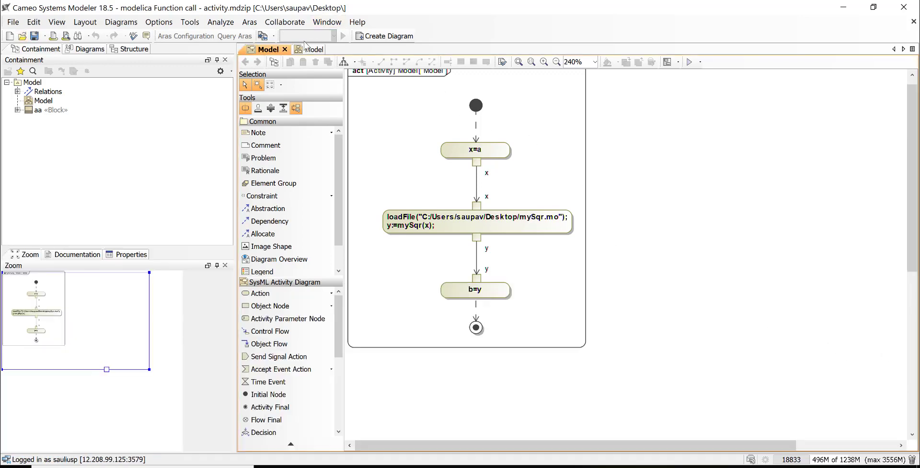
Place a new unnamed opaque action right of the x=a, mySqr and b=y flow
{"action": "left_click", "coordinate": [313, 49]}
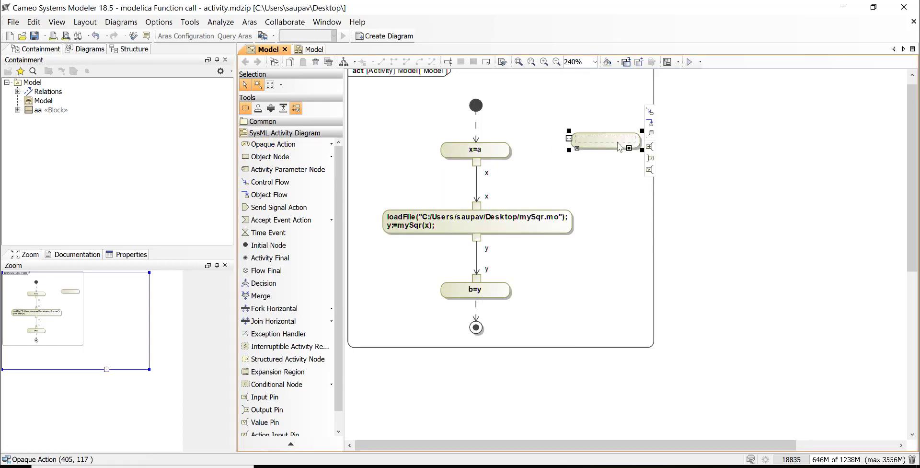
{"action": "double_click", "coordinate": [601, 140]}
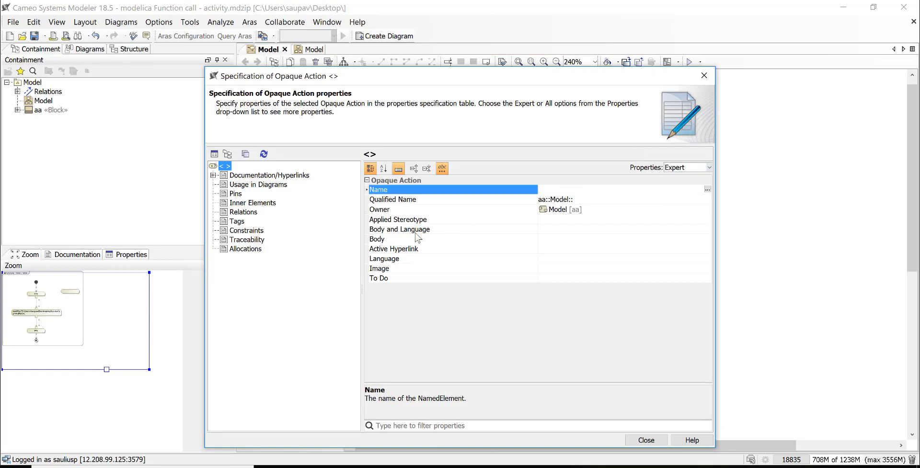
{"action": "left_click", "coordinate": [399, 229]}
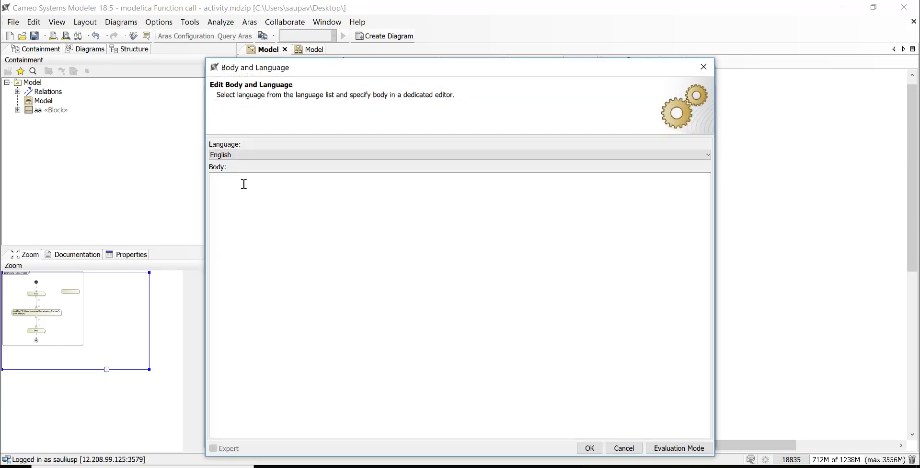
{"action": "left_click", "coordinate": [459, 154]}
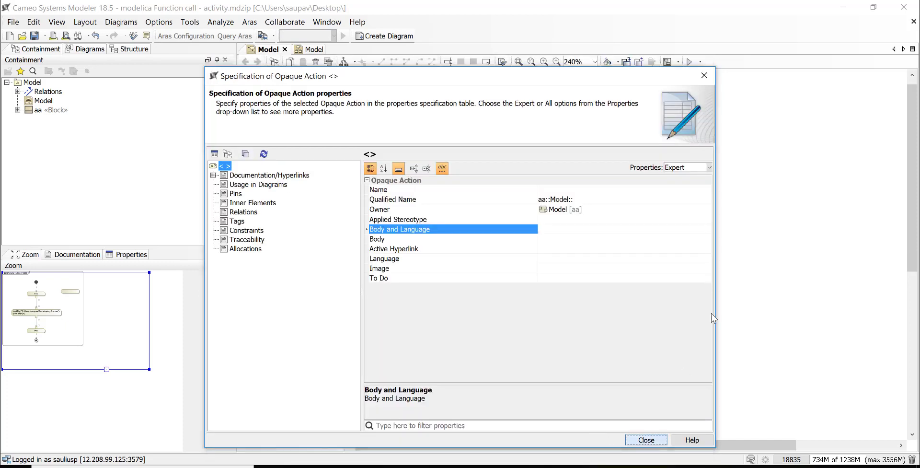
{"action": "left_click", "coordinate": [645, 439]}
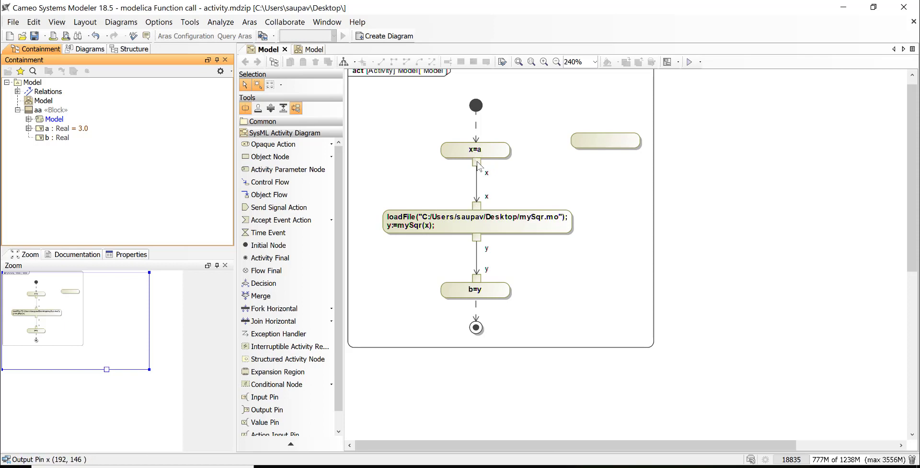
{"action": "mouse_move", "coordinate": [476, 214]}
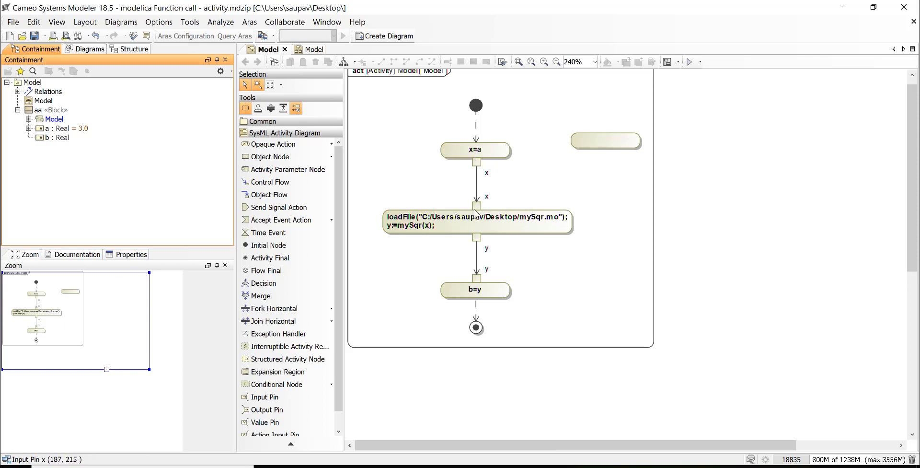
{"action": "mouse_move", "coordinate": [490, 182]}
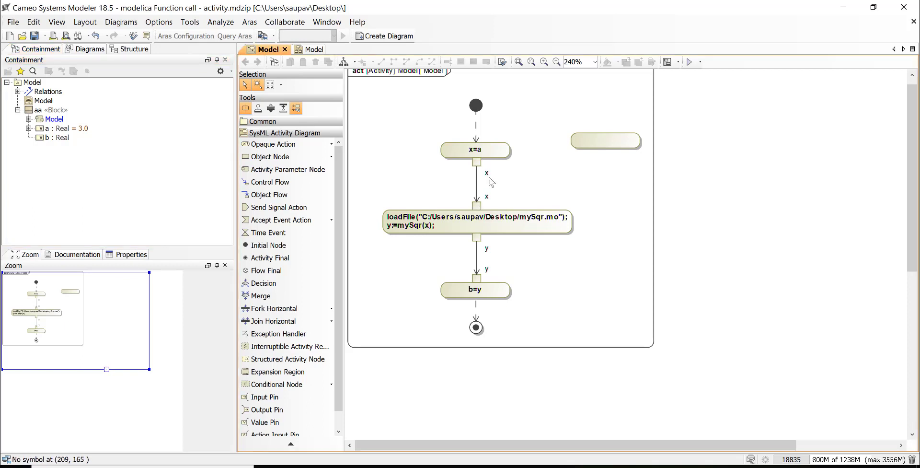
{"action": "mouse_move", "coordinate": [482, 168]}
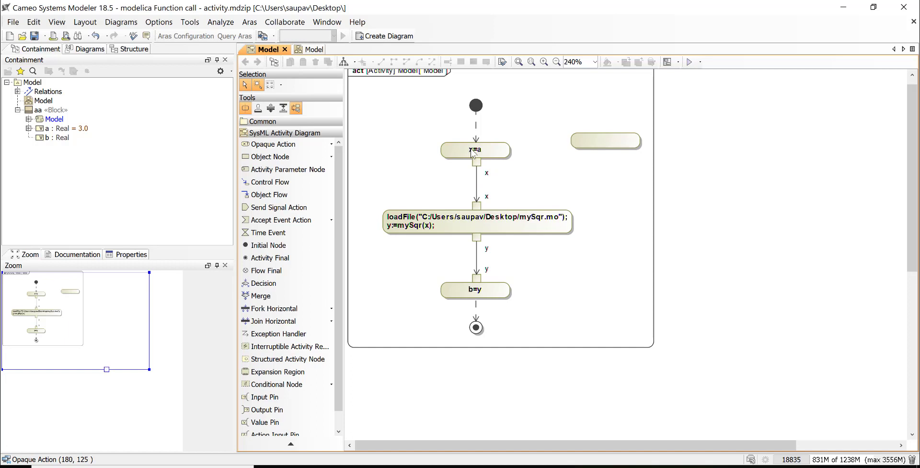
{"action": "mouse_move", "coordinate": [482, 222]}
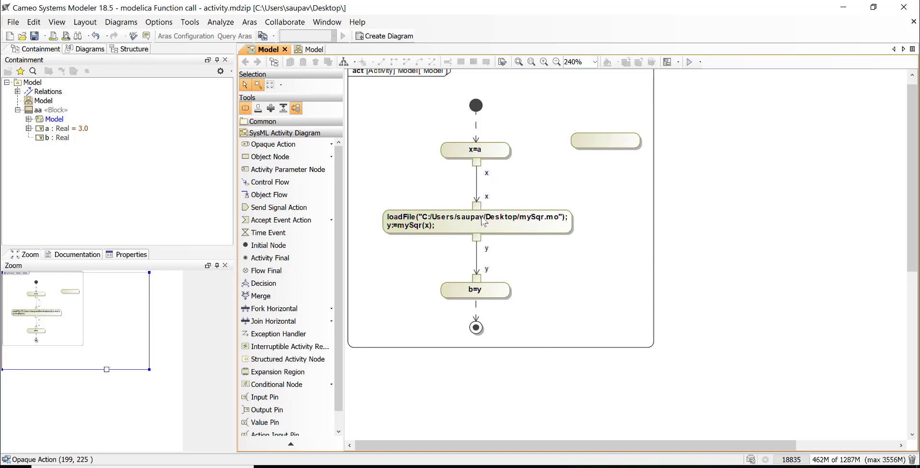
{"action": "mouse_move", "coordinate": [564, 225]}
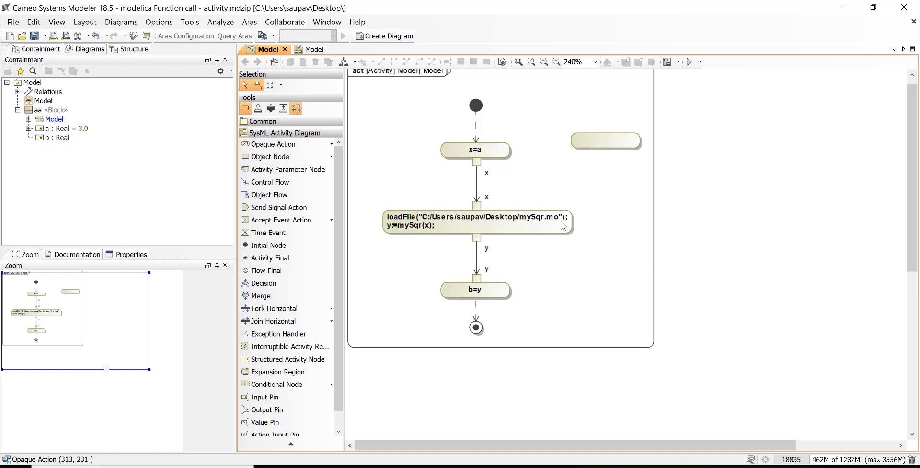
{"action": "mouse_move", "coordinate": [422, 230]}
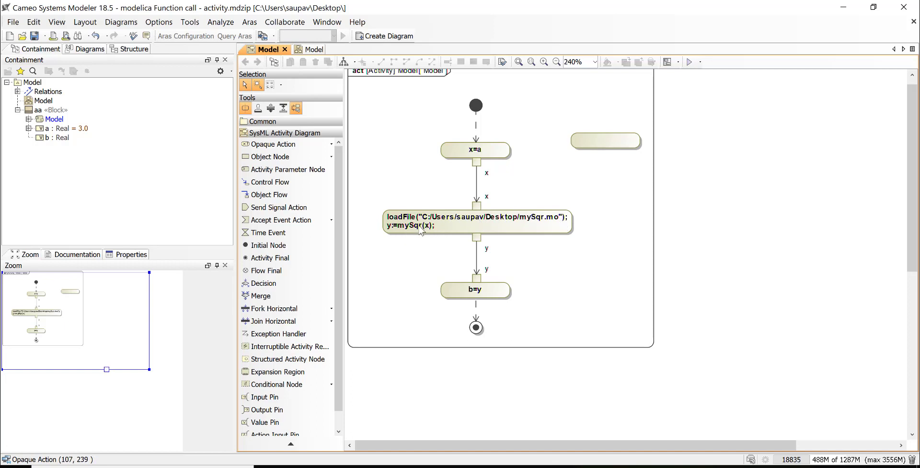
{"action": "mouse_move", "coordinate": [487, 249]}
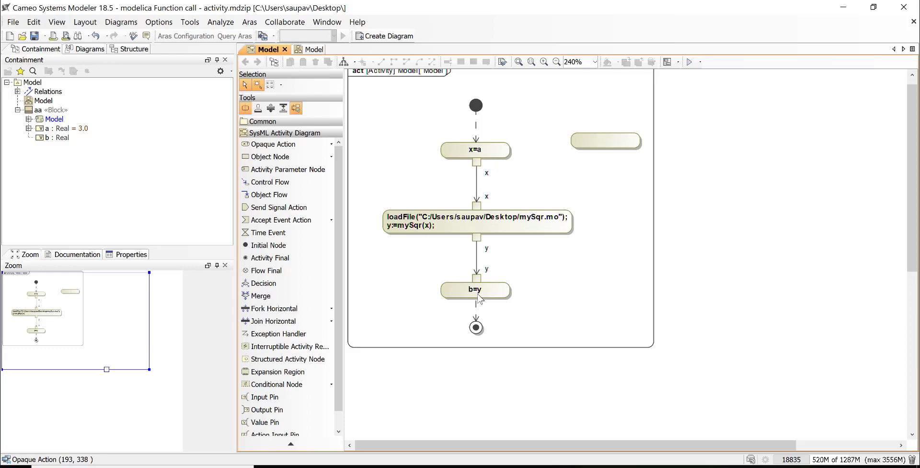
{"action": "mouse_move", "coordinate": [494, 268]}
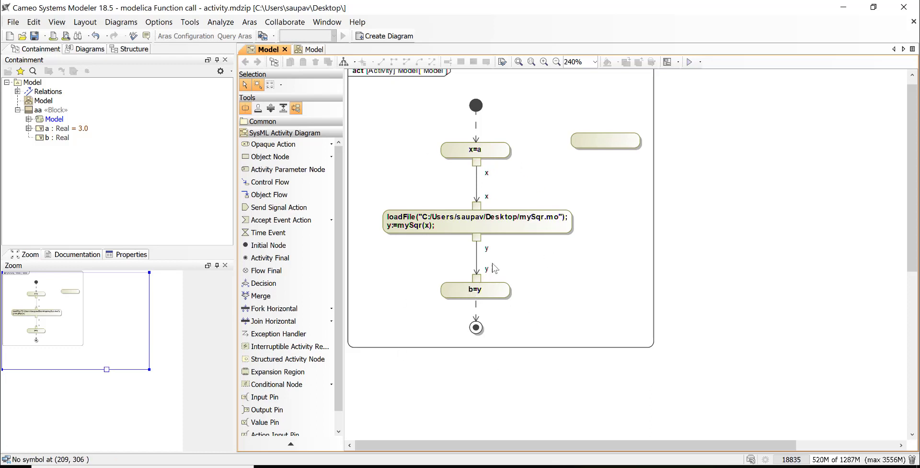
{"action": "mouse_move", "coordinate": [497, 238]}
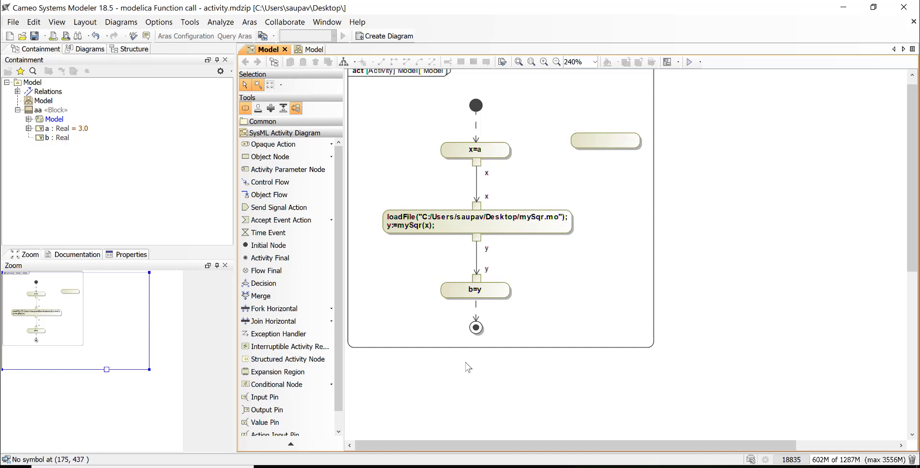
{"action": "mouse_move", "coordinate": [486, 147]}
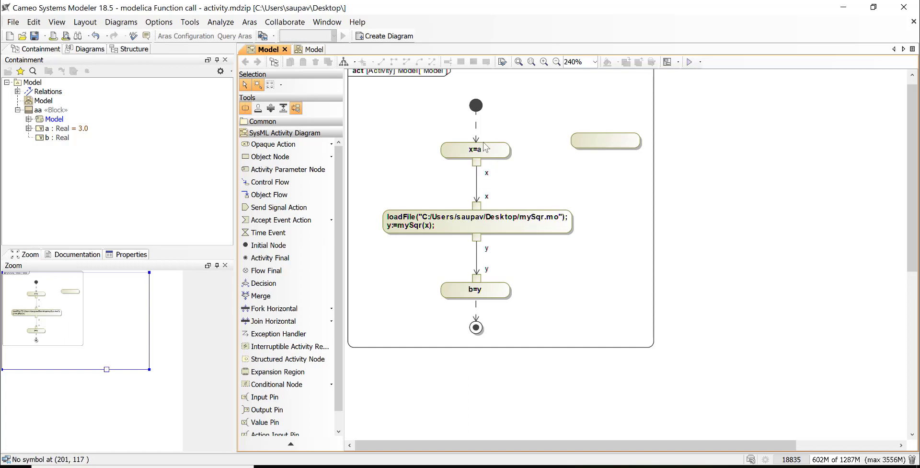
{"action": "mouse_move", "coordinate": [507, 321]}
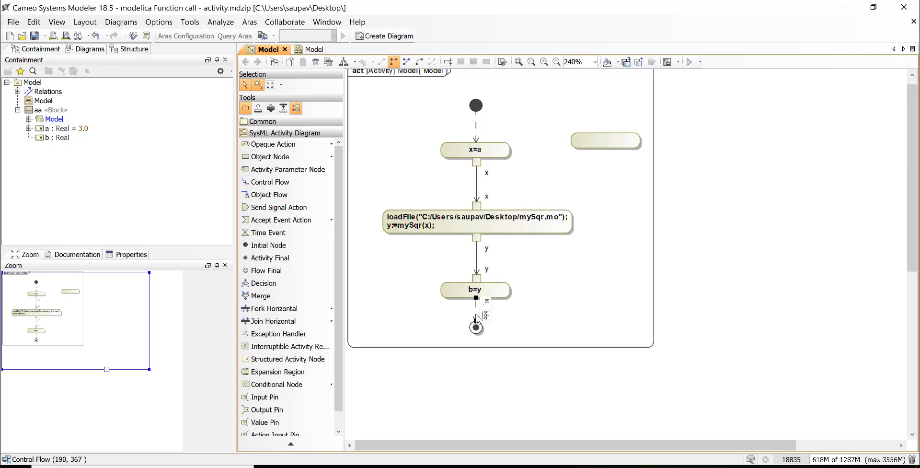
Launch a simulation session for block aa from the diagram's context menu
{"action": "right_click", "coordinate": [475, 290]}
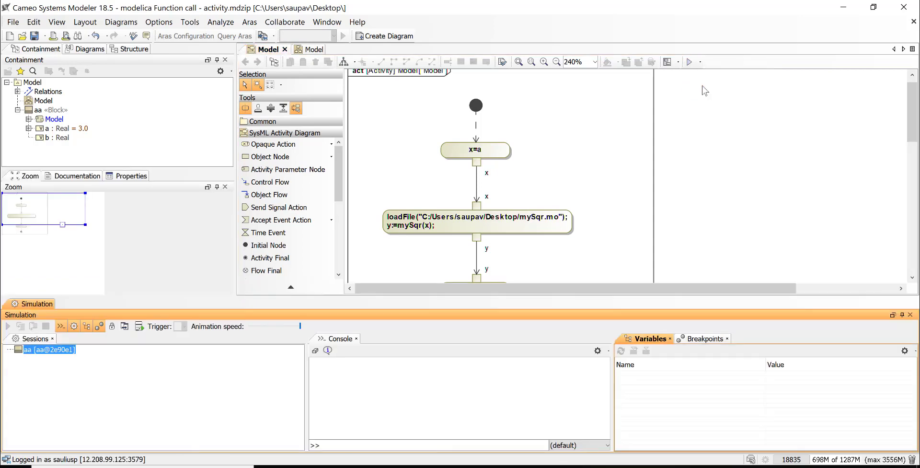
Start and resume the simulation until the activity terminates, giving b = 9.0 from a = 3.0
{"action": "left_click", "coordinate": [6, 326]}
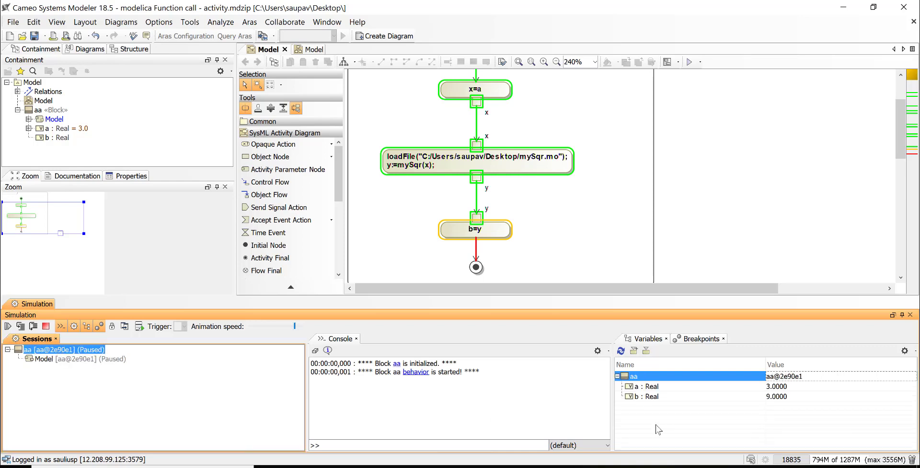
{"action": "left_click", "coordinate": [46, 326]}
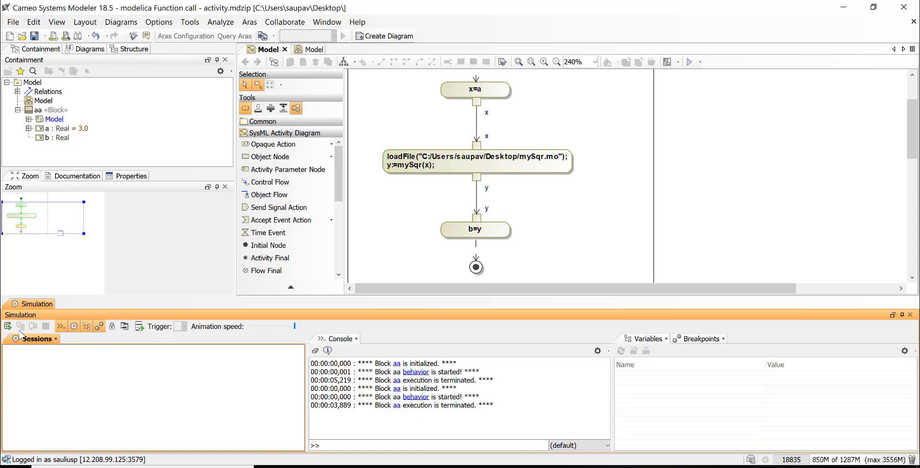
Run block aa's activity a third time from the diagram toolbar's Run dropdown
{"action": "left_click", "coordinate": [691, 61]}
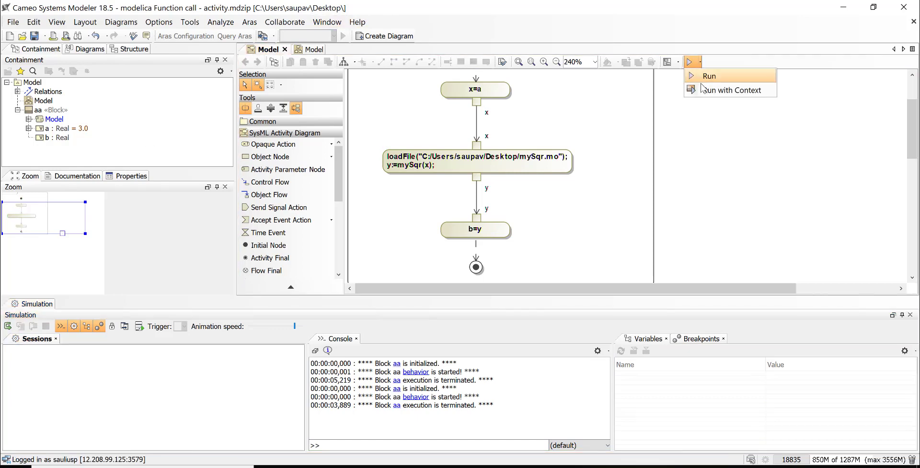
{"action": "left_click", "coordinate": [708, 76]}
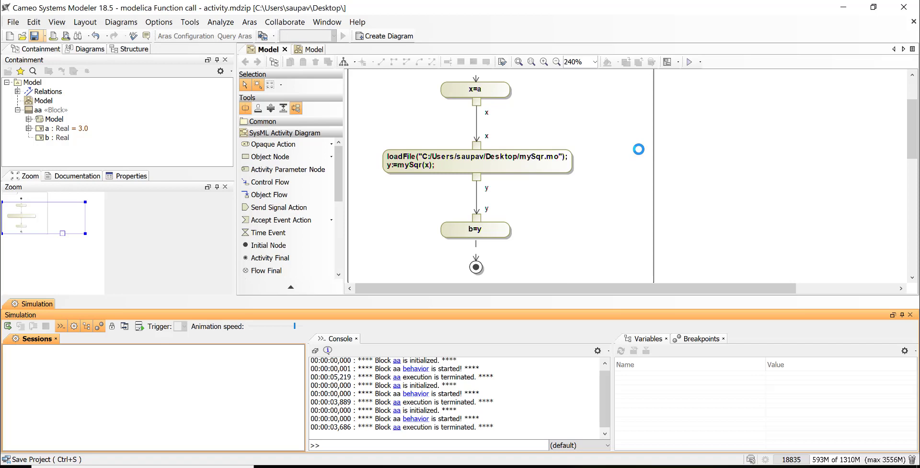
{"action": "mouse_move", "coordinate": [544, 167]}
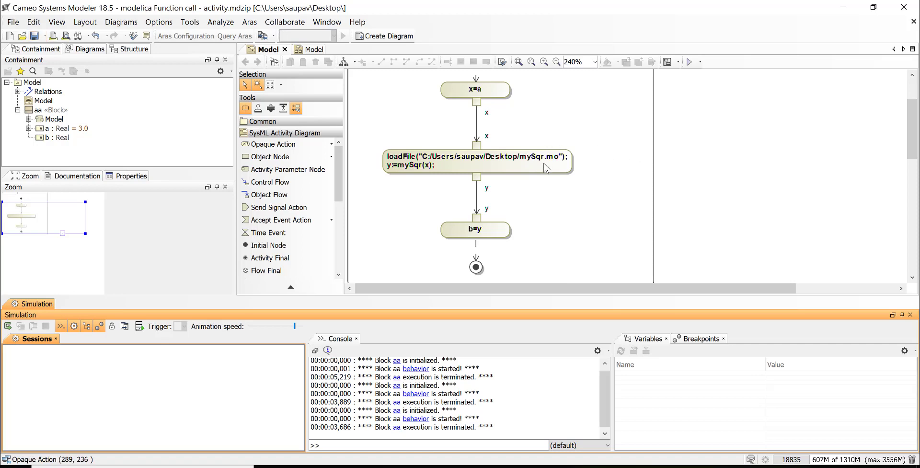
Set the simulation console language to Modelica to get the omc>> prompt
{"action": "left_click", "coordinate": [475, 161]}
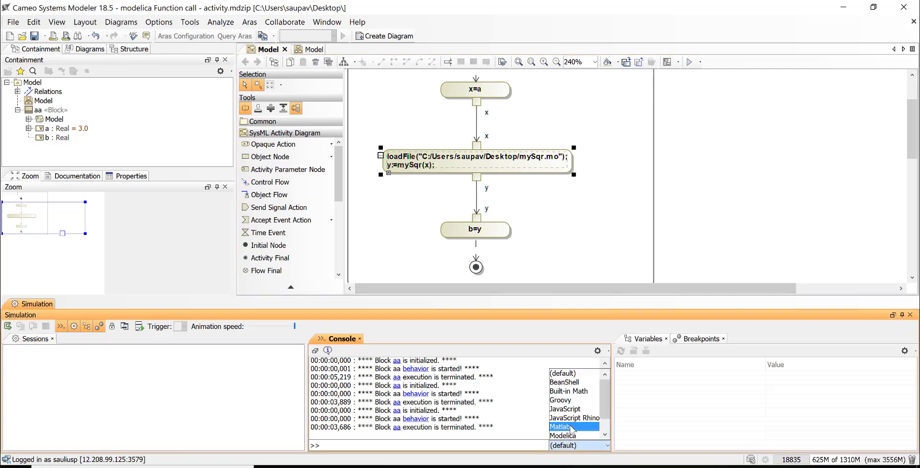
{"action": "left_click", "coordinate": [562, 435]}
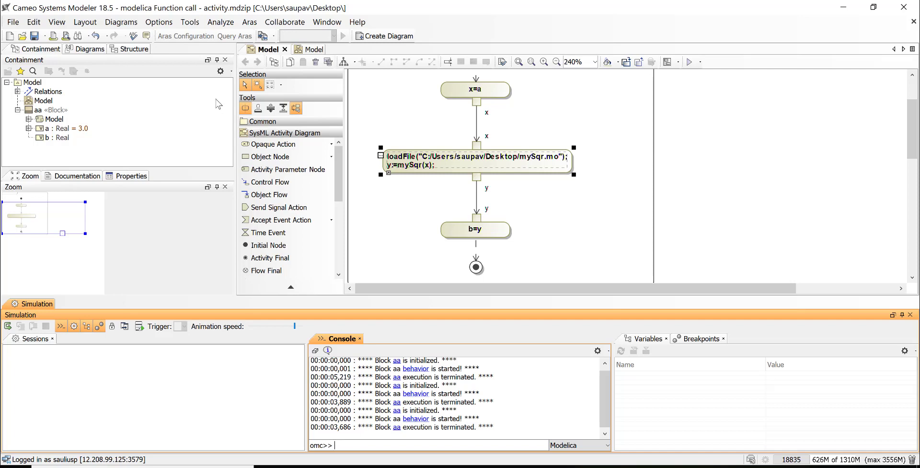
{"action": "left_click", "coordinate": [189, 21]}
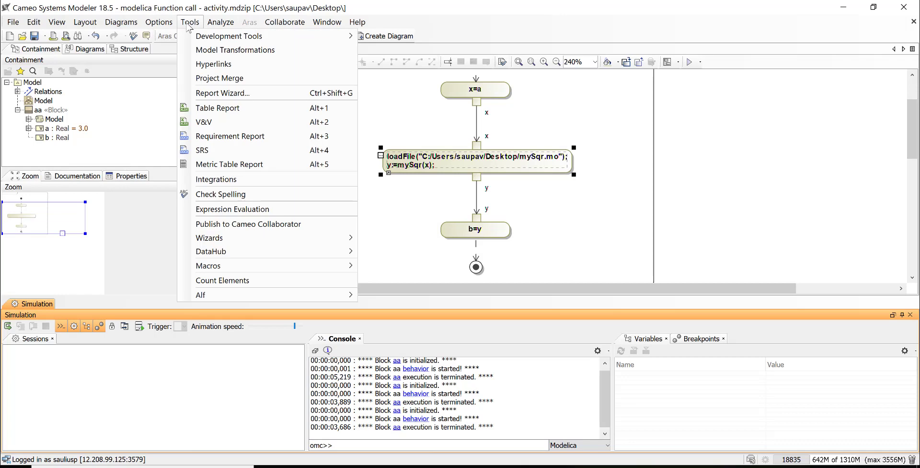
{"action": "mouse_move", "coordinate": [217, 108]}
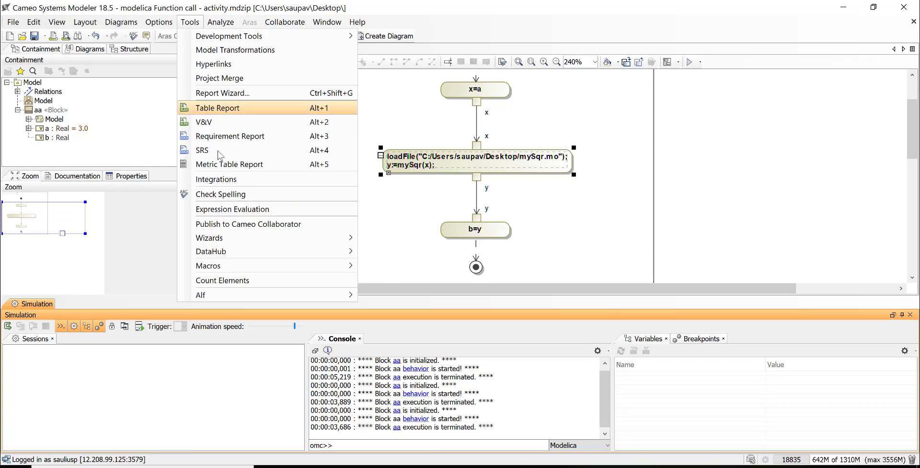
{"action": "left_click", "coordinate": [216, 179]}
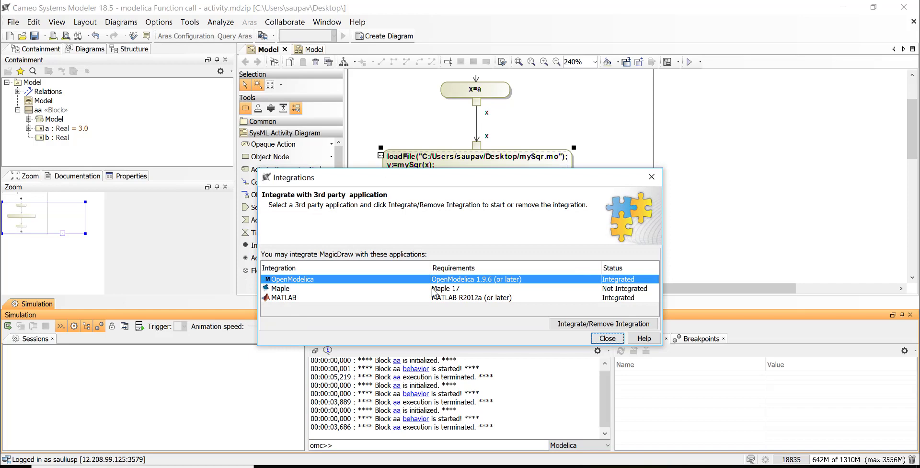
{"action": "mouse_move", "coordinate": [616, 283]}
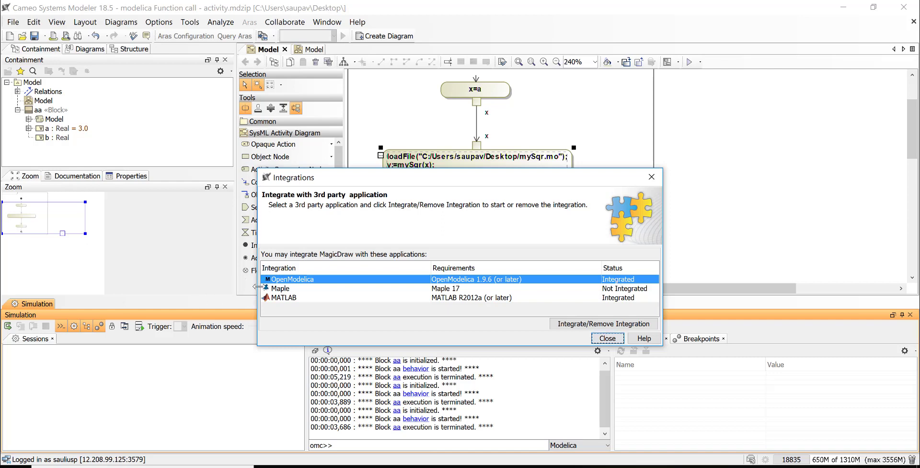
{"action": "mouse_move", "coordinate": [566, 290]}
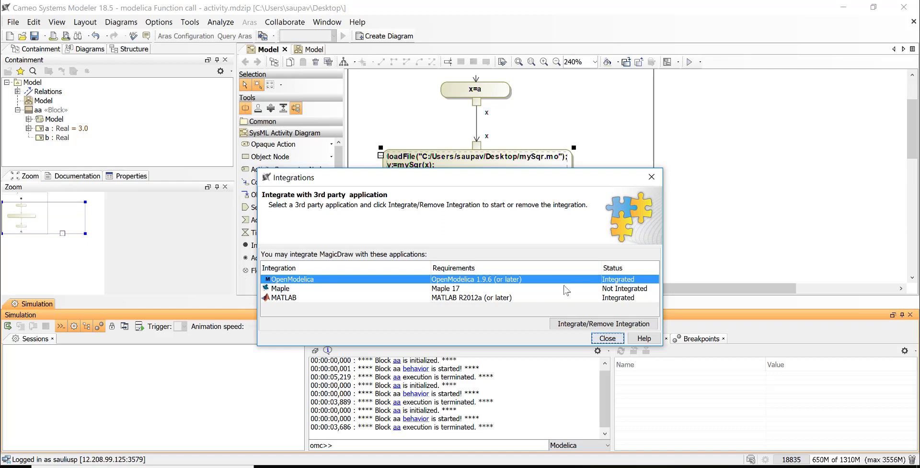
{"action": "mouse_move", "coordinate": [617, 286]}
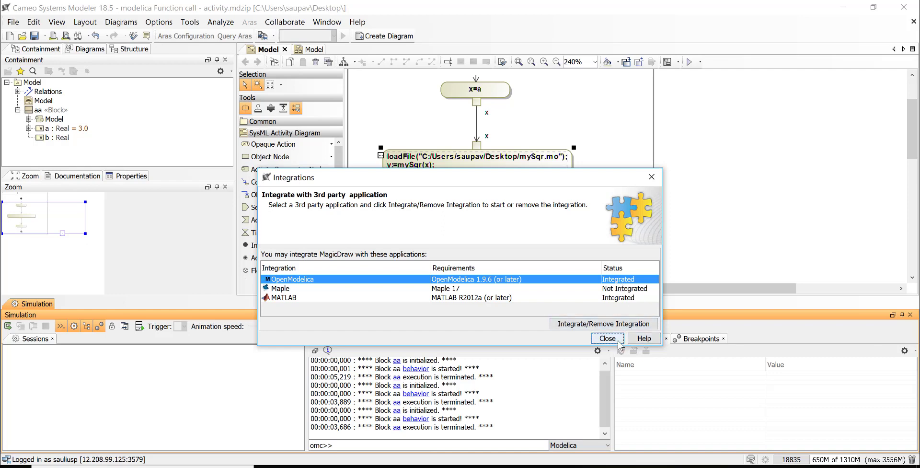
{"action": "left_click", "coordinate": [607, 338]}
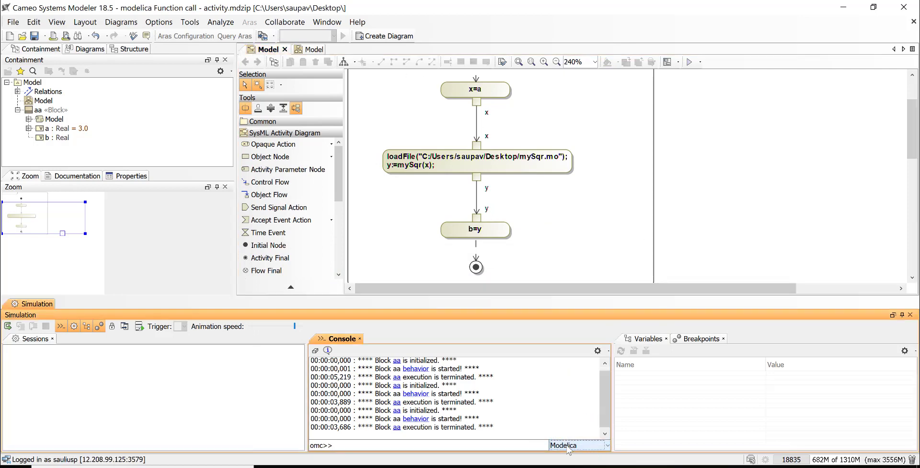
{"action": "right_click", "coordinate": [475, 161]}
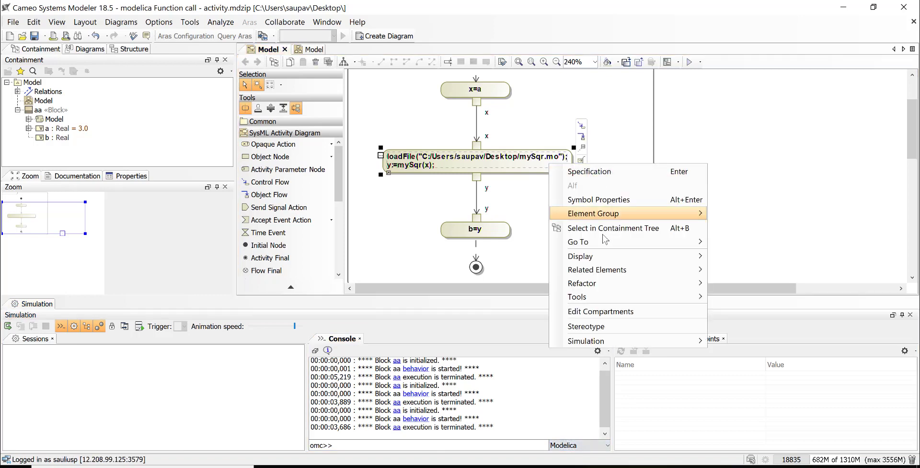
{"action": "left_click", "coordinate": [589, 172]}
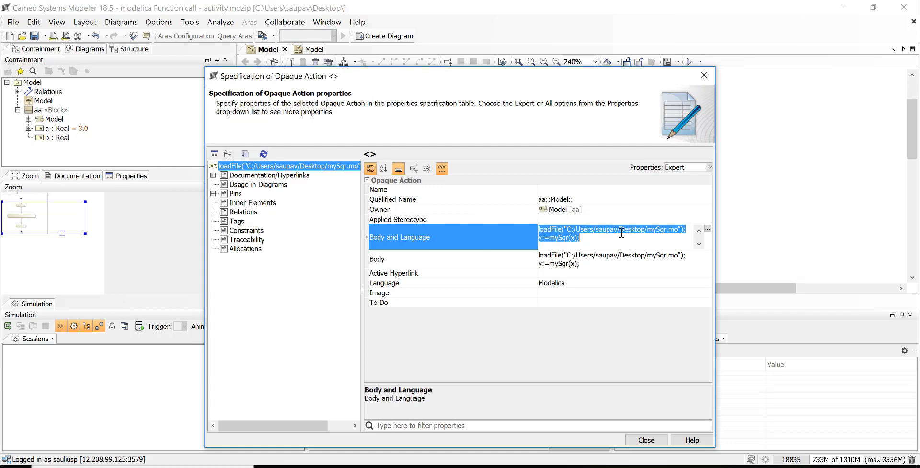
{"action": "left_click", "coordinate": [707, 229]}
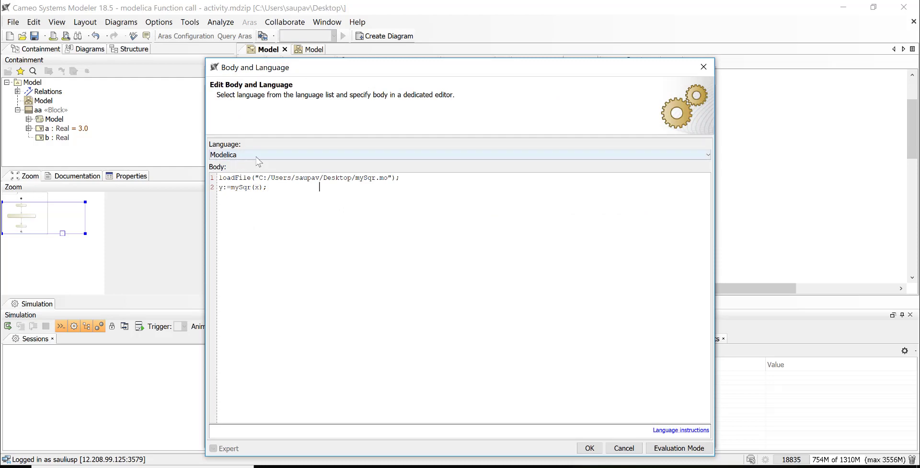
{"action": "left_click", "coordinate": [589, 447]}
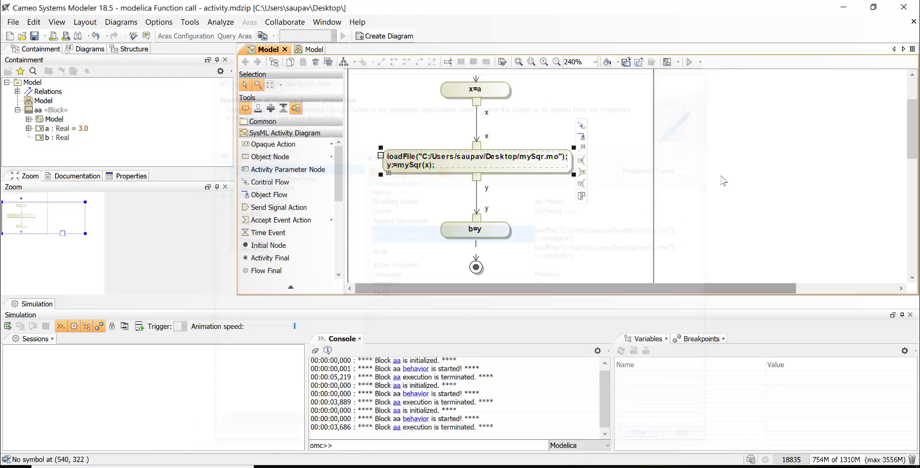
{"action": "left_click", "coordinate": [724, 173]}
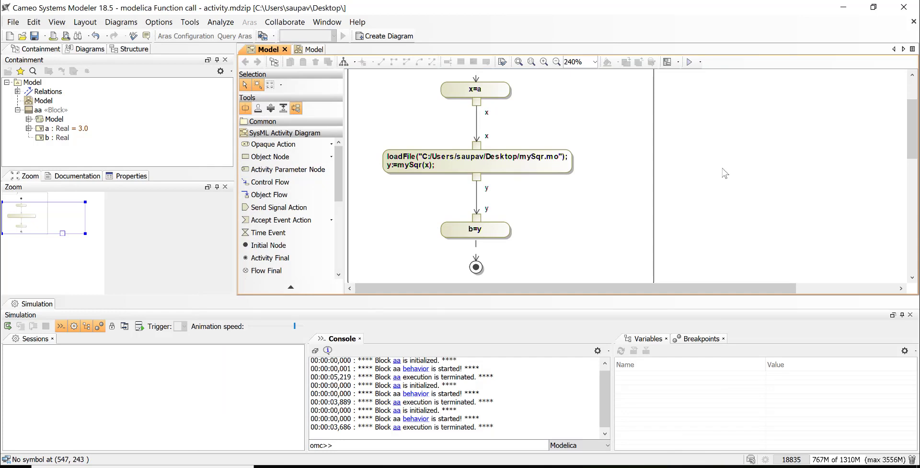
{"action": "mouse_move", "coordinate": [715, 111]}
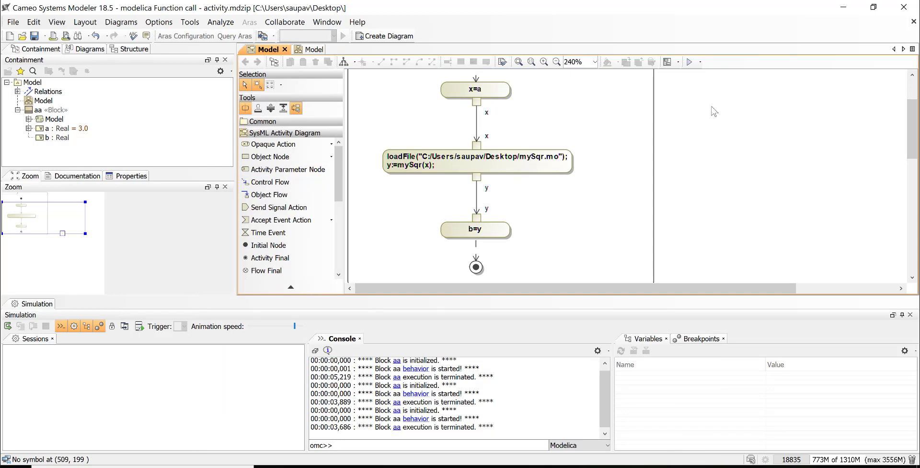
{"action": "mouse_move", "coordinate": [608, 97]}
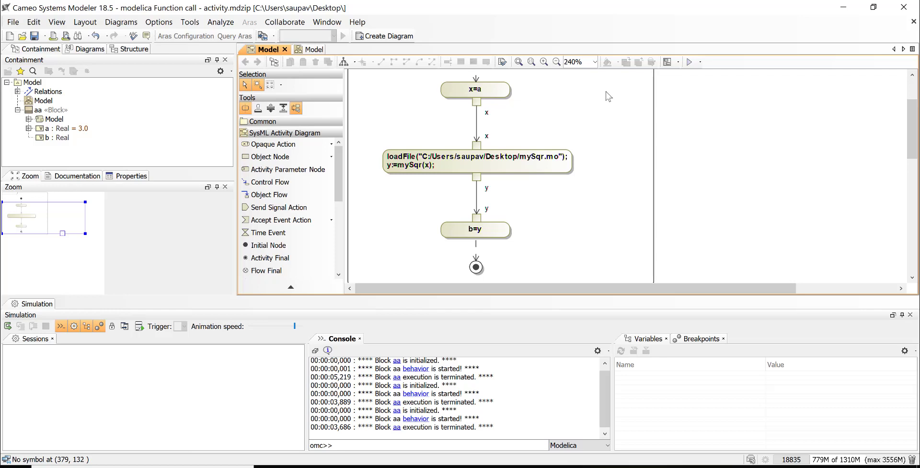
Show the Integrations list with OpenModelica and MATLAB integrated and Maple not integrated
{"action": "left_click", "coordinate": [190, 22]}
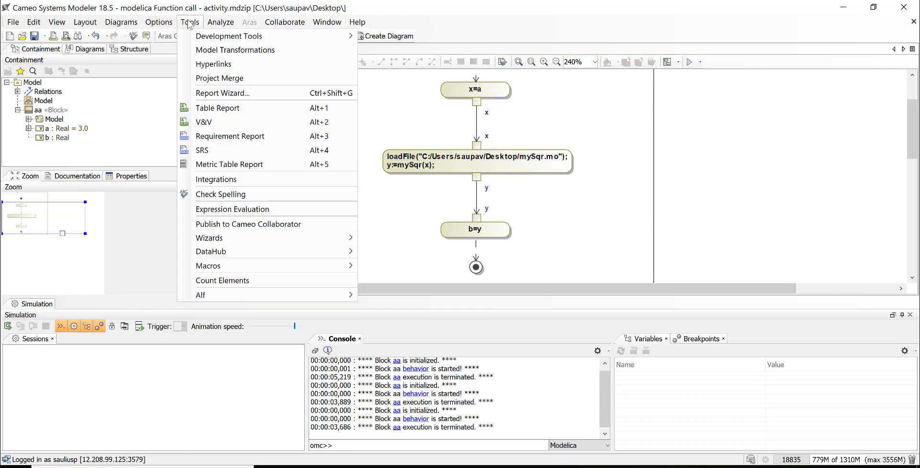
{"action": "left_click", "coordinate": [215, 180]}
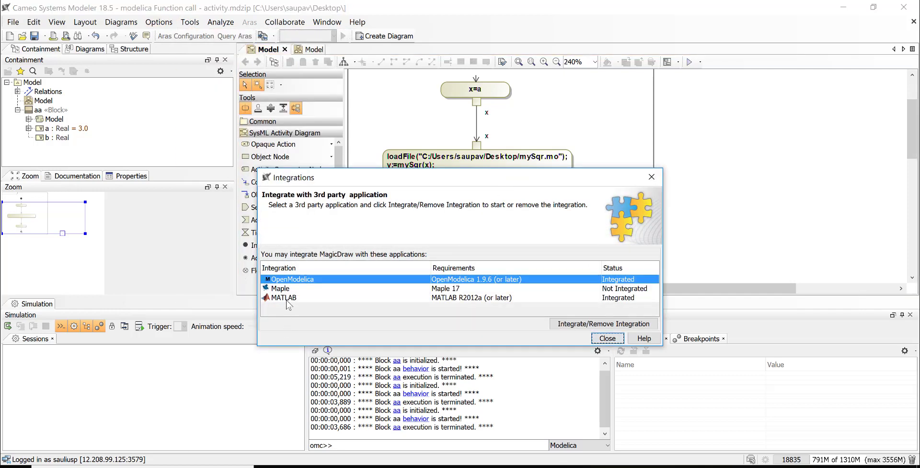